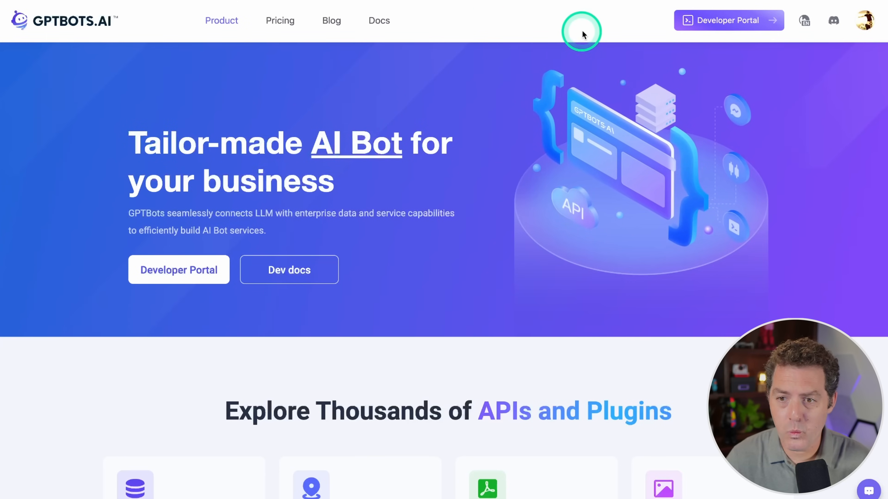
mouse_move(713, 20)
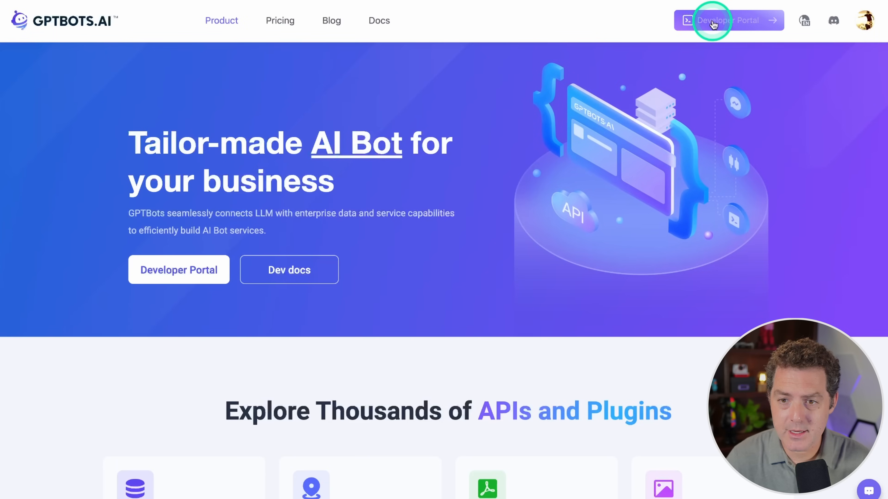
- Go from the homepage to the Developer Portal's My Creation list showing FF Bot
left_click(729, 20)
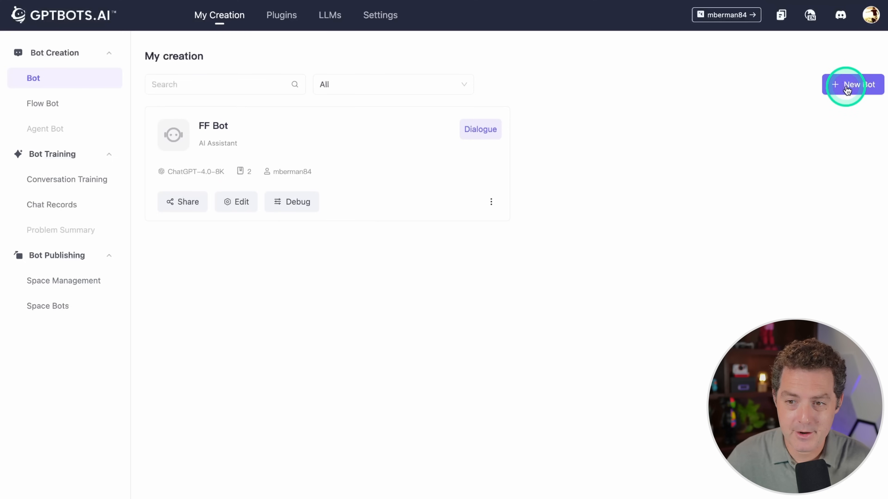
left_click(852, 84)
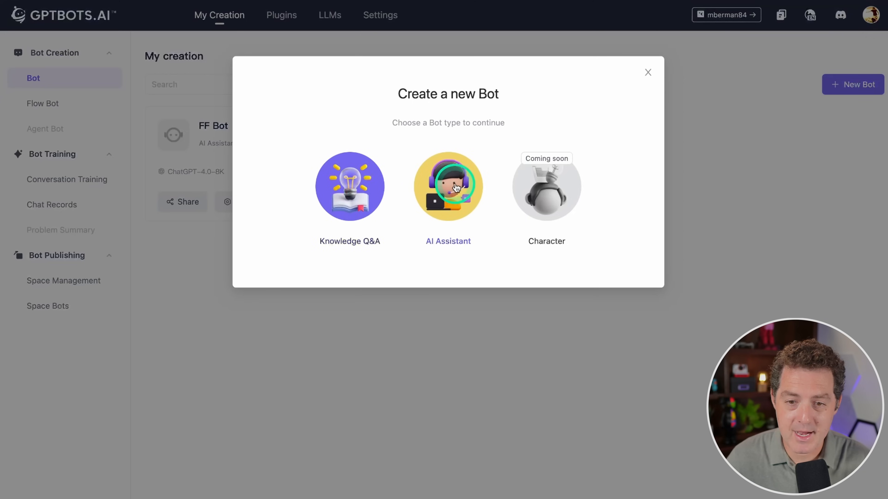
mouse_move(572, 149)
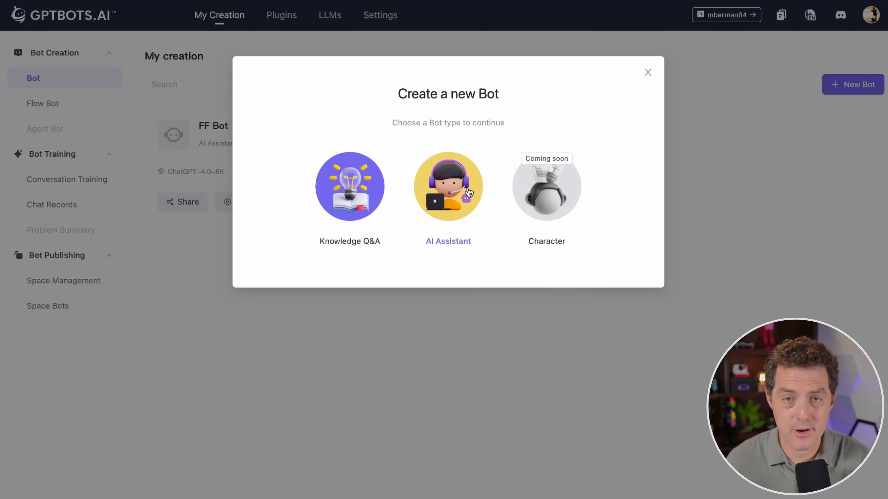
left_click(647, 73)
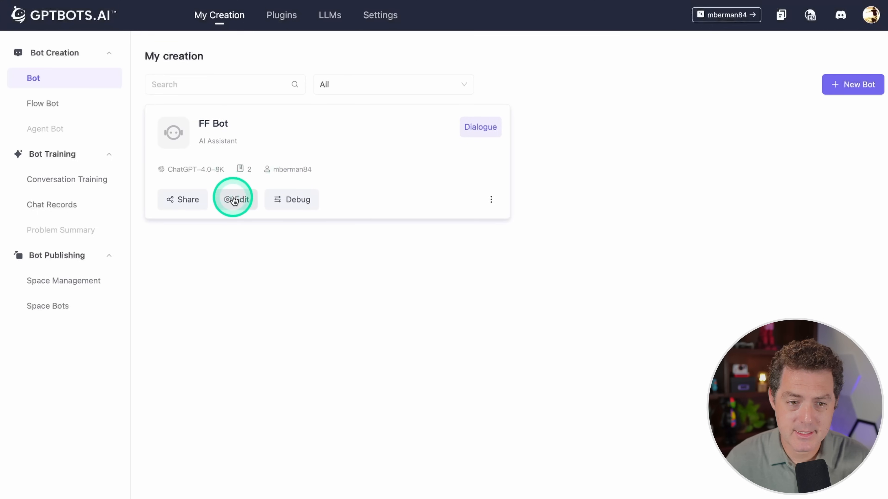
- Review FF Bot's Bot Info: name, conversation opener greeting and identity prompt
left_click(235, 199)
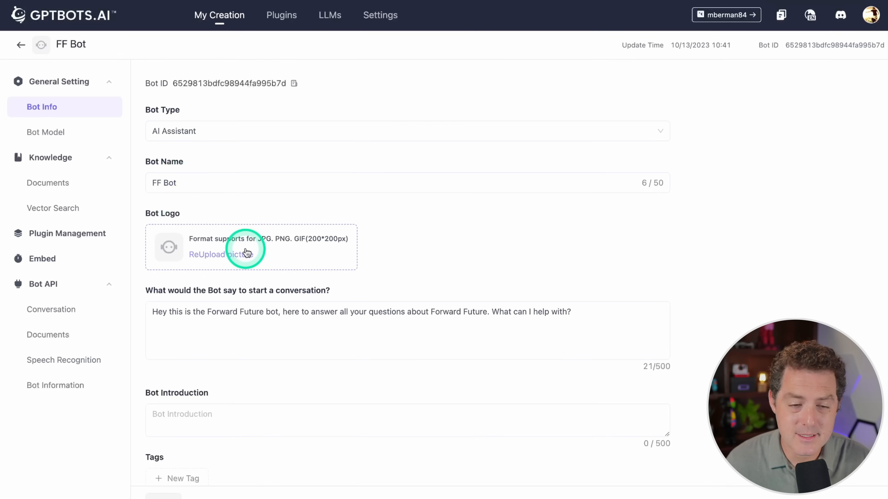
left_click(406, 131)
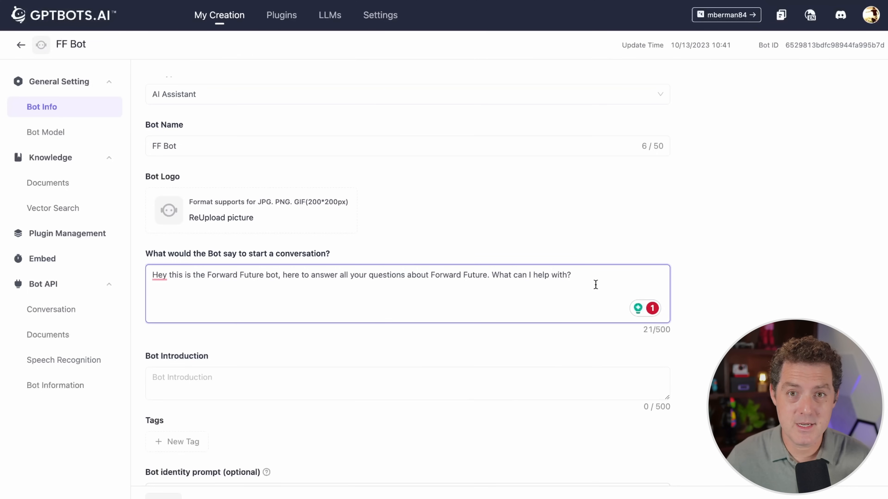
left_click(572, 276)
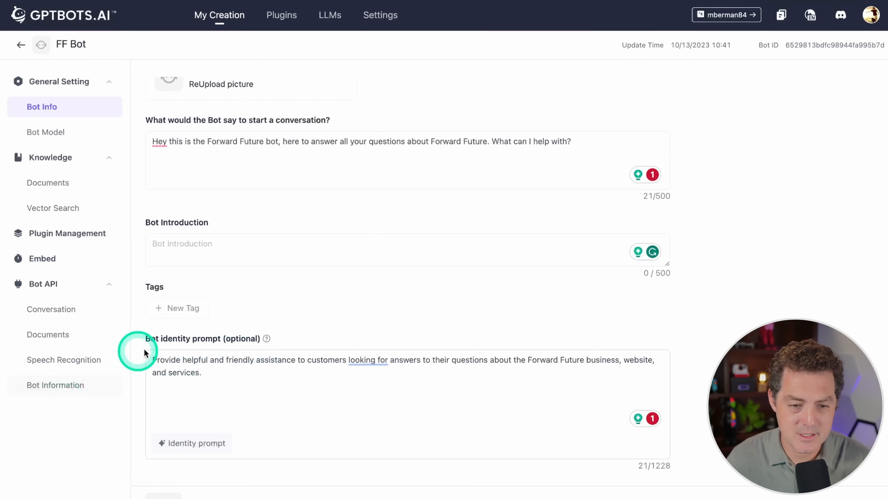
left_click(327, 363)
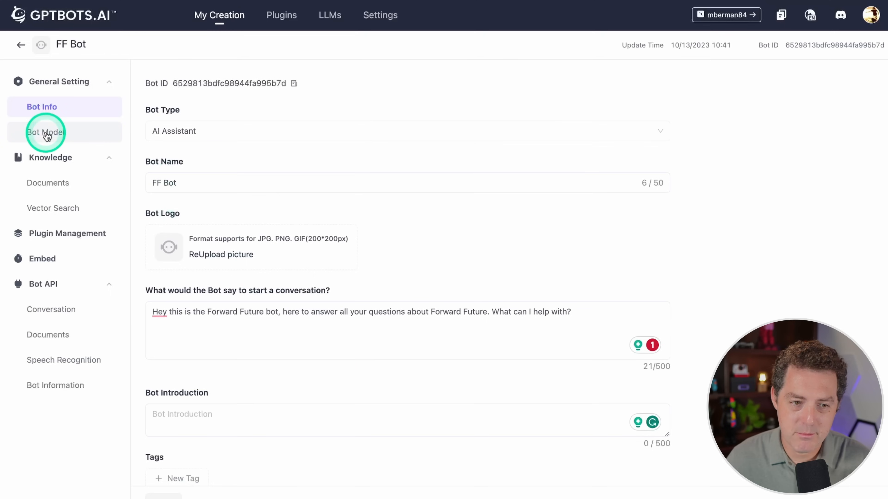
- Review FF Bot's model settings: gpt-4.0-8K under ChatGPT at temperature 0.30
left_click(46, 132)
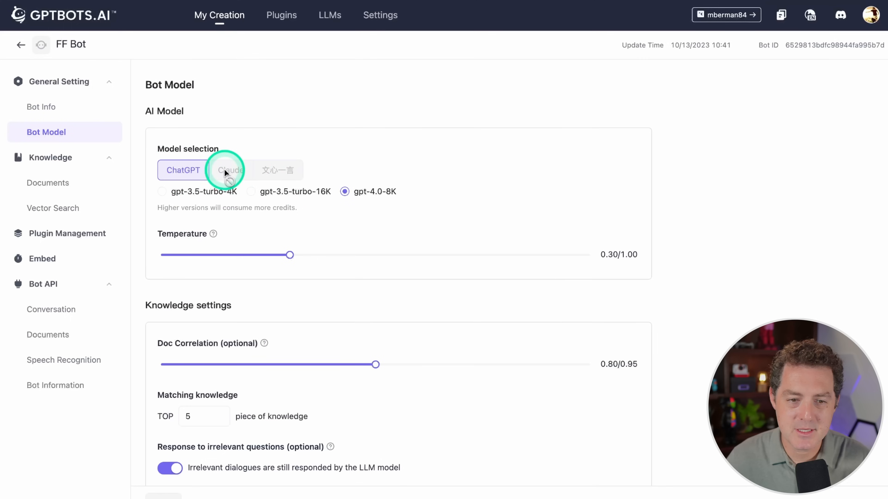
mouse_move(289, 170)
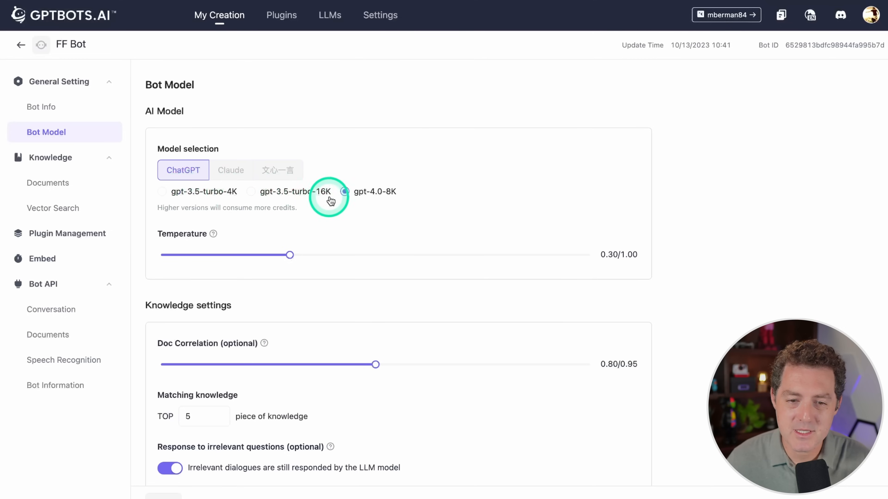
left_click(344, 192)
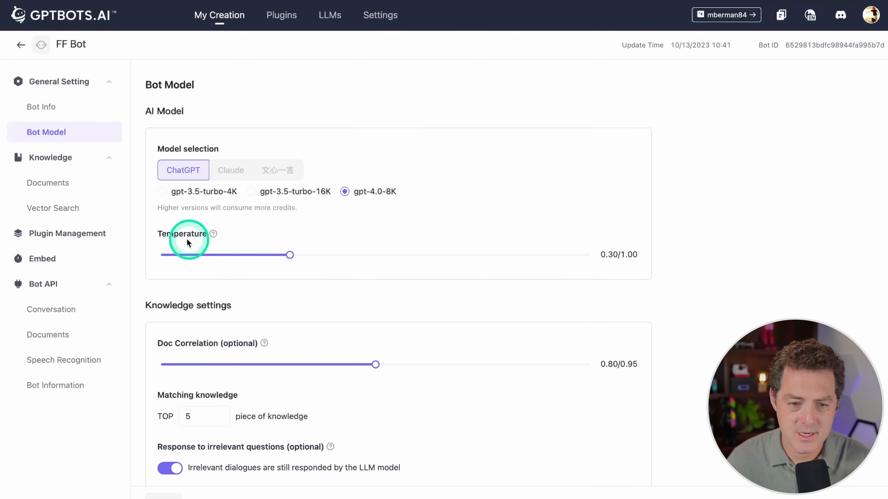
mouse_move(555, 266)
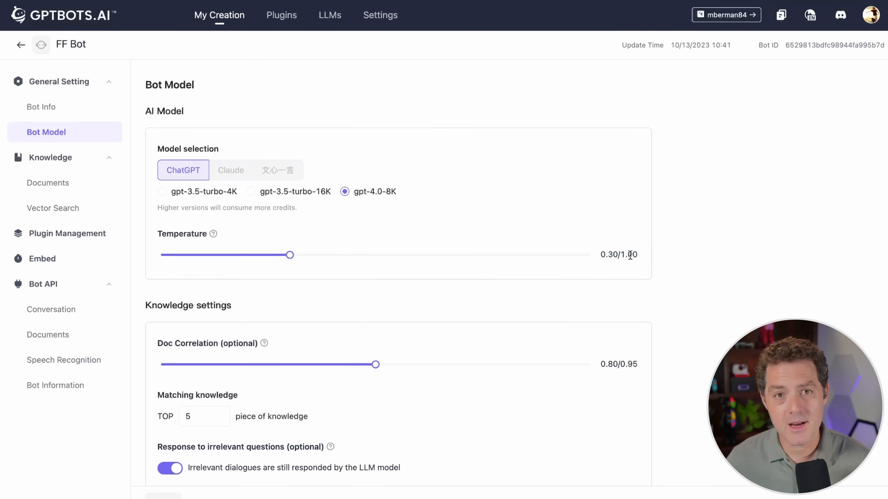
left_click(626, 255)
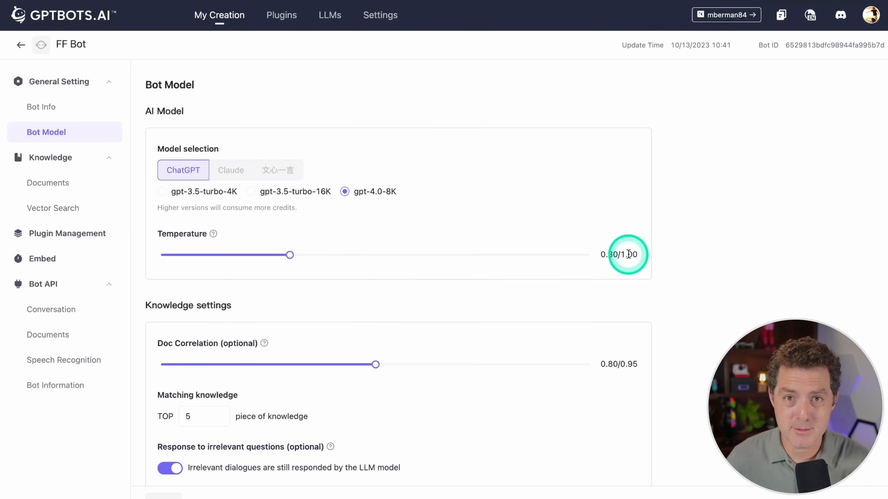
scroll("down", 3)
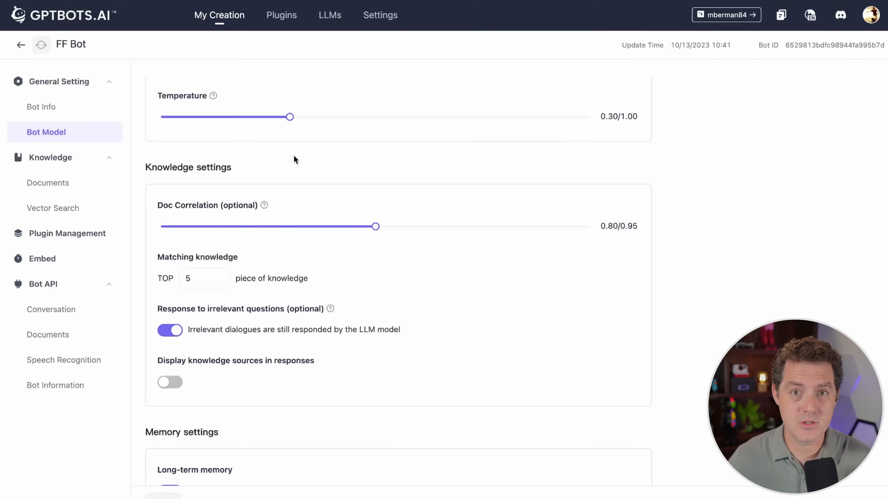
left_click(264, 205)
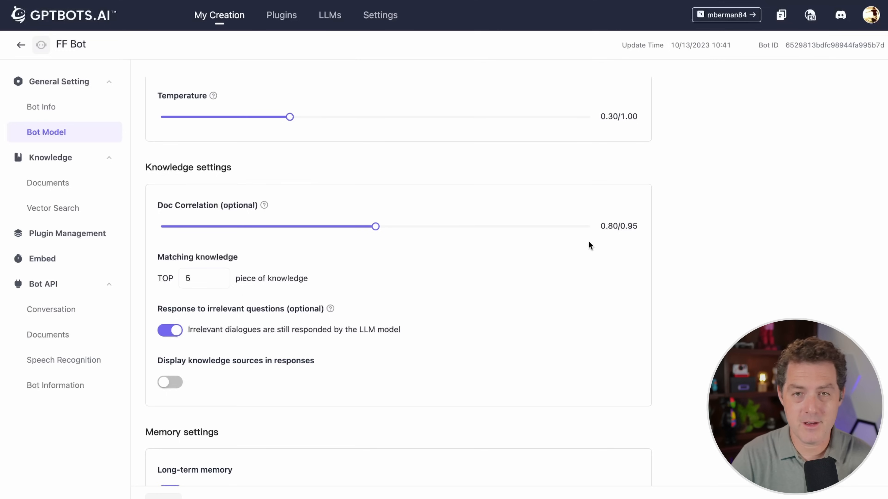
scroll("down", 3)
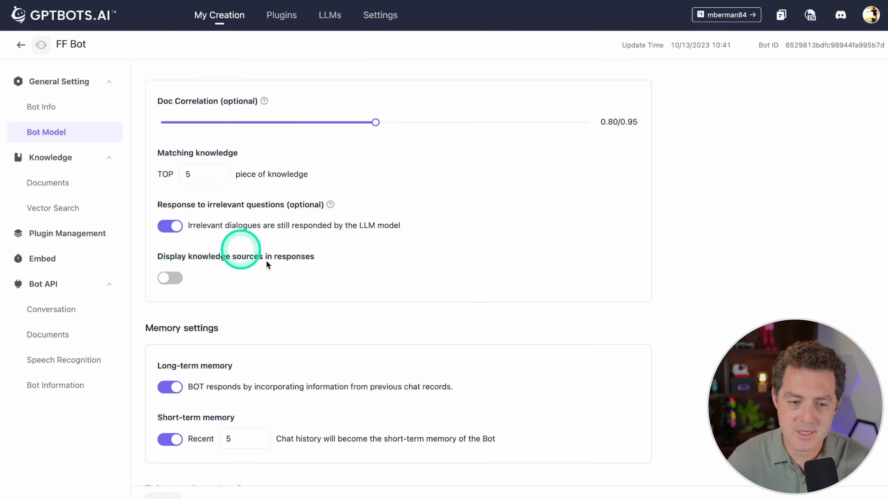
scroll("down", 3)
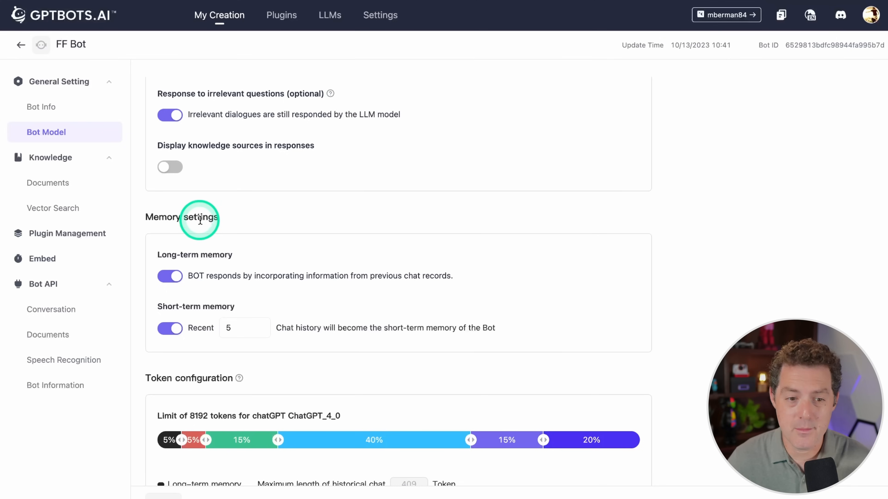
mouse_move(272, 262)
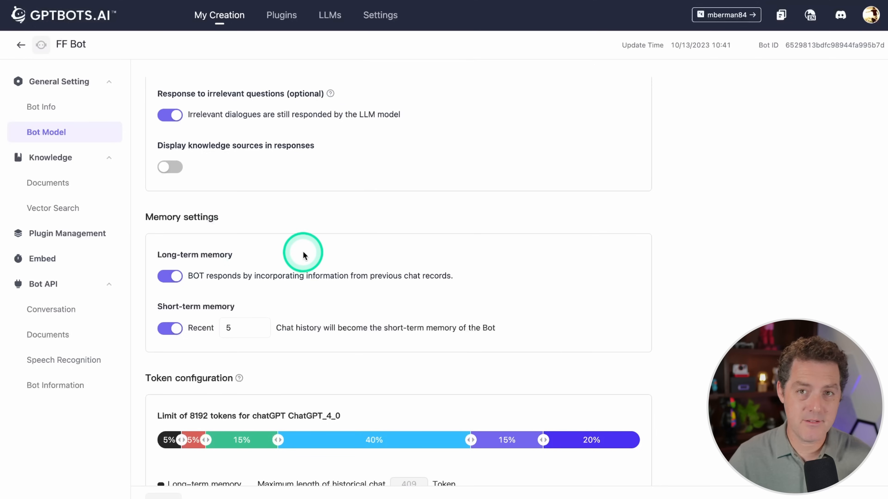
mouse_move(303, 254)
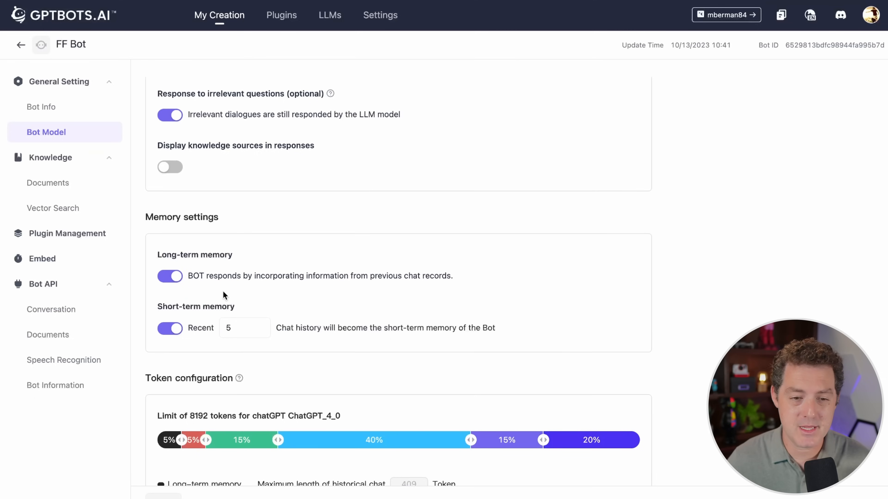
left_click(244, 328)
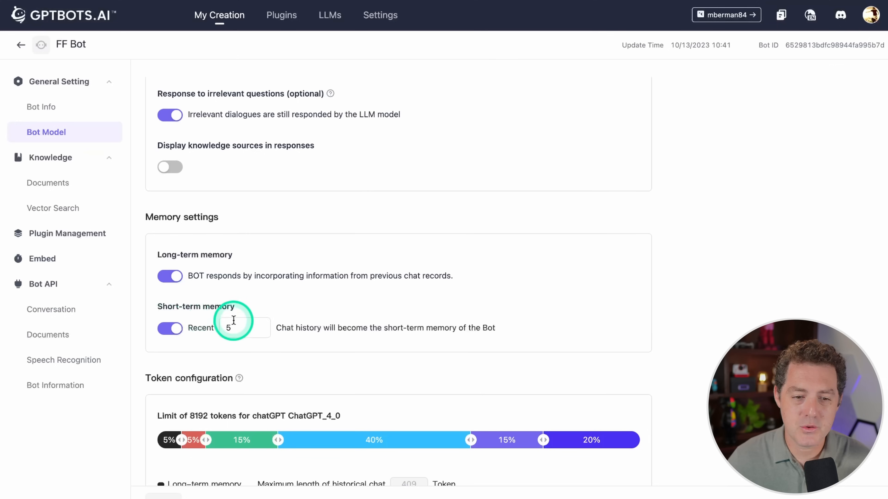
mouse_move(314, 328)
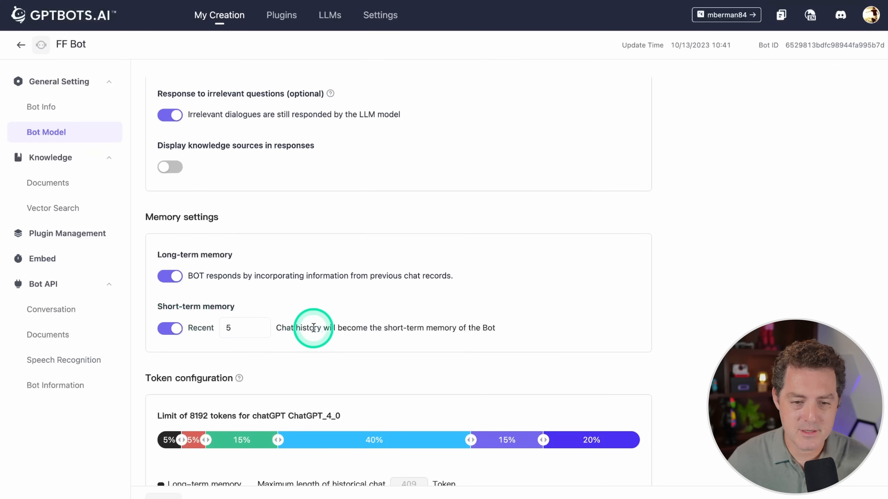
mouse_move(518, 264)
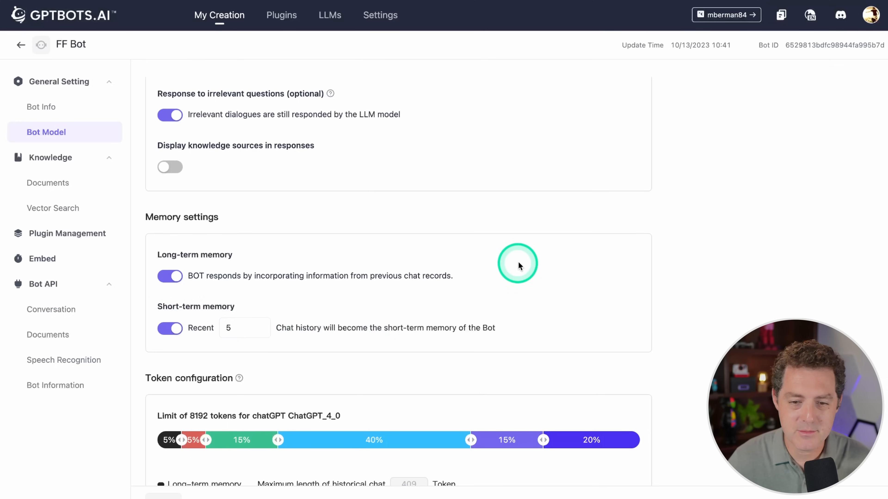
- Set token shares to 21% identity prompt and 34% knowledge base
scroll("down", 3)
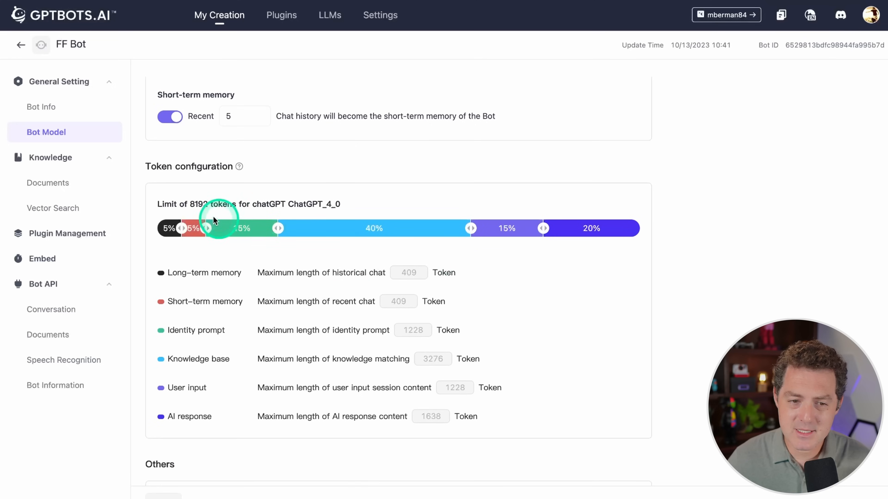
mouse_move(206, 228)
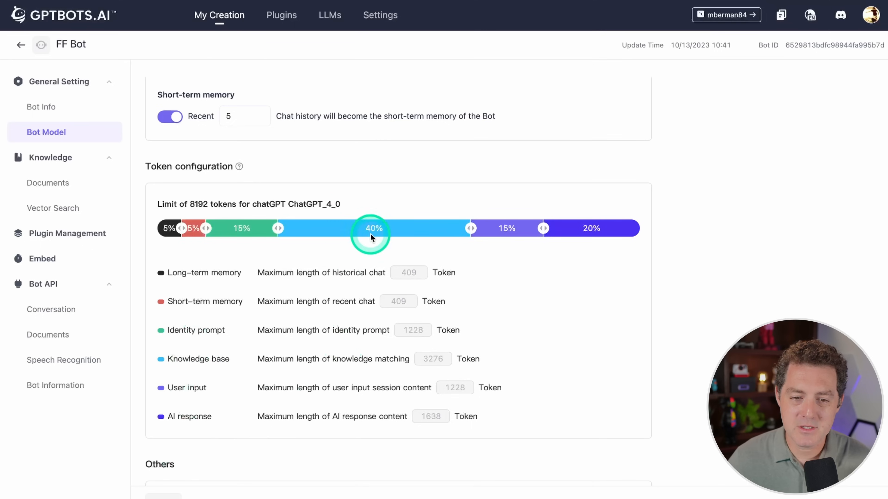
left_click_drag(371, 228, 277, 228)
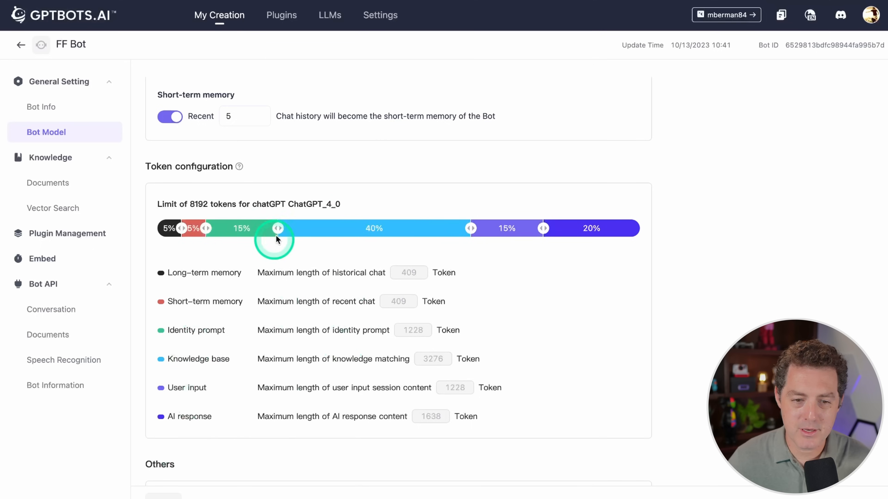
left_click_drag(277, 228, 292, 230)
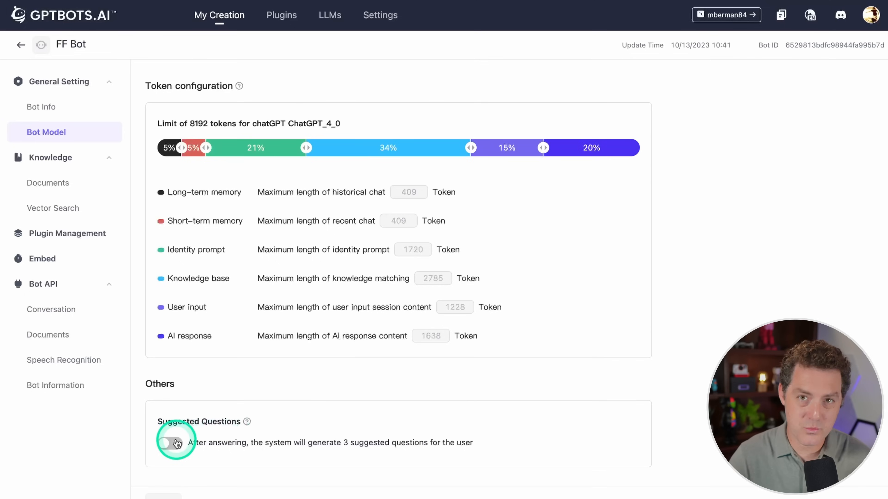
- Enable suggested follow-up questions, save, and show the Knowledge Documents list
left_click(168, 443)
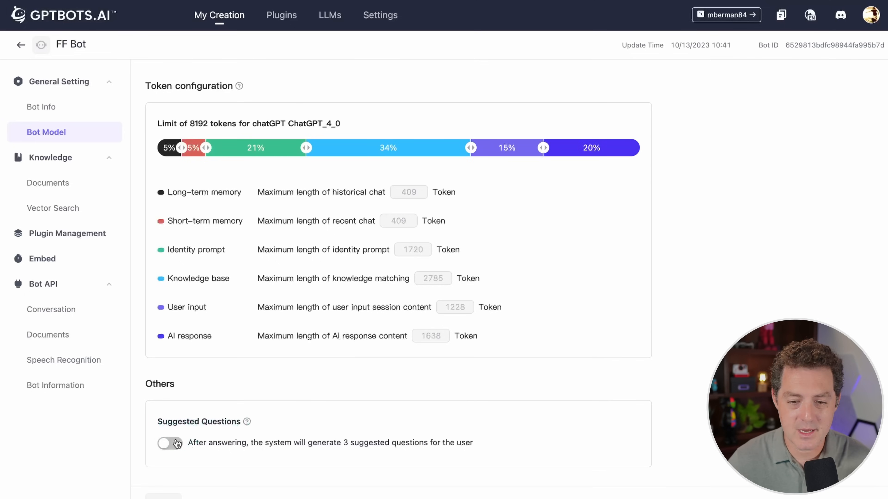
left_click(170, 443)
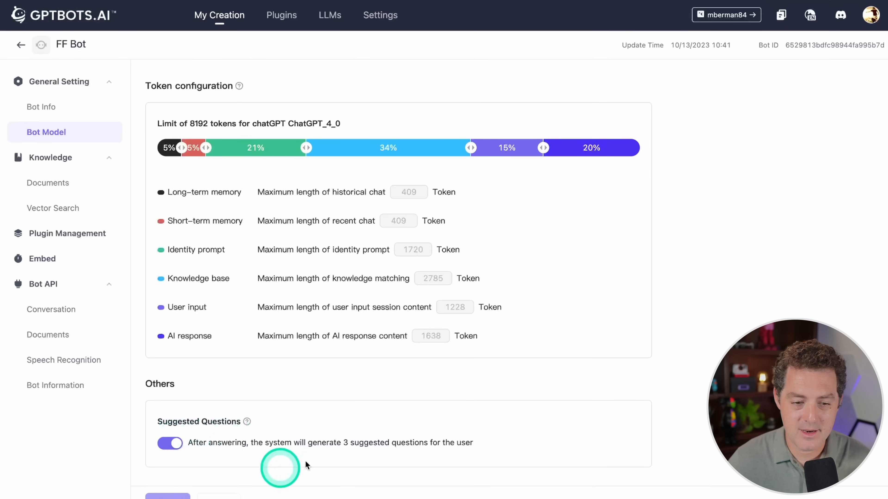
left_click(48, 182)
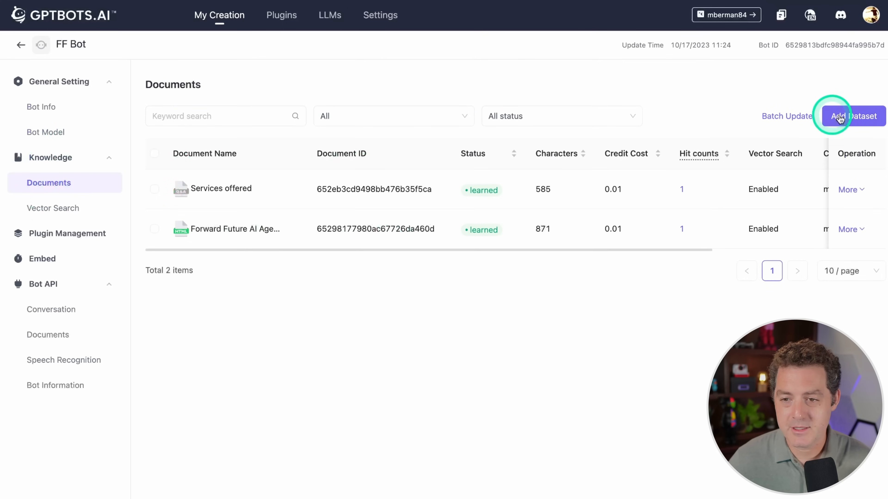
- Refresh the Forward Future web-page document and bring up the Vector Search page
left_click(853, 116)
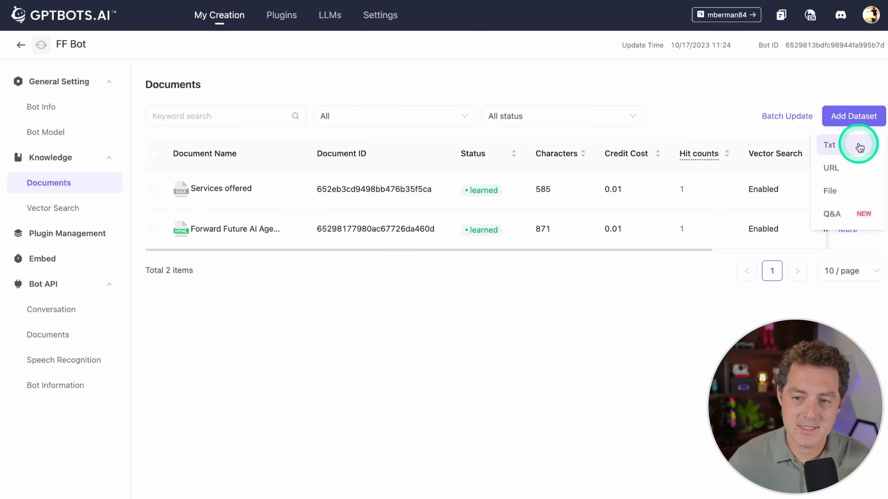
mouse_move(859, 216)
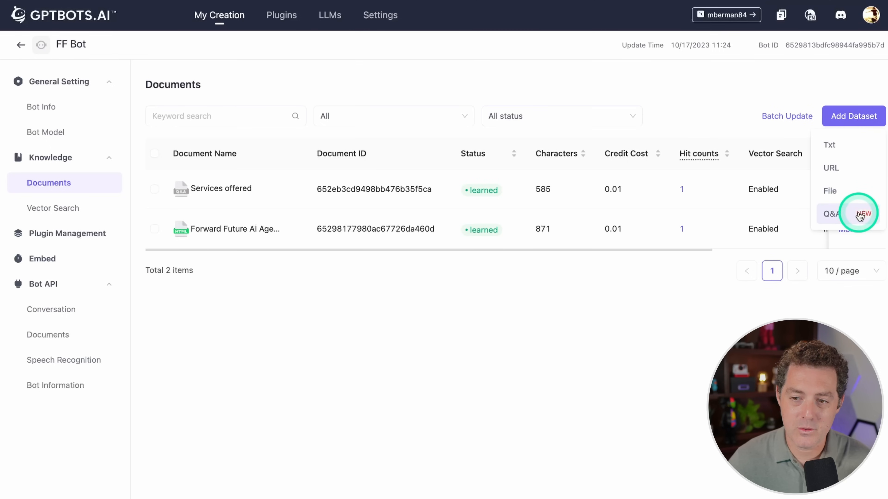
mouse_move(644, 292)
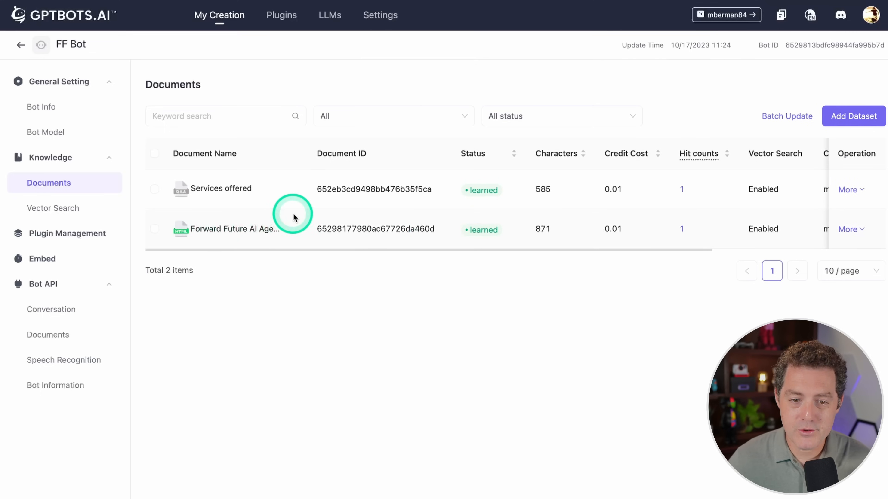
mouse_move(436, 325)
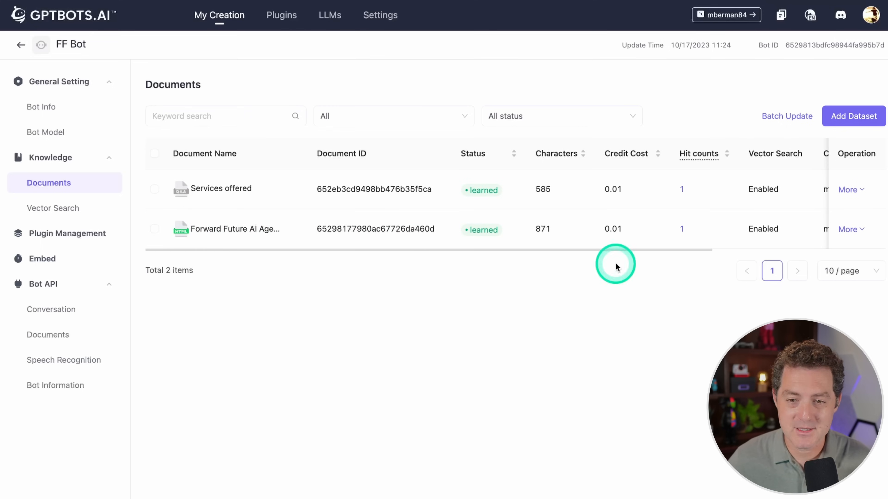
left_click(233, 229)
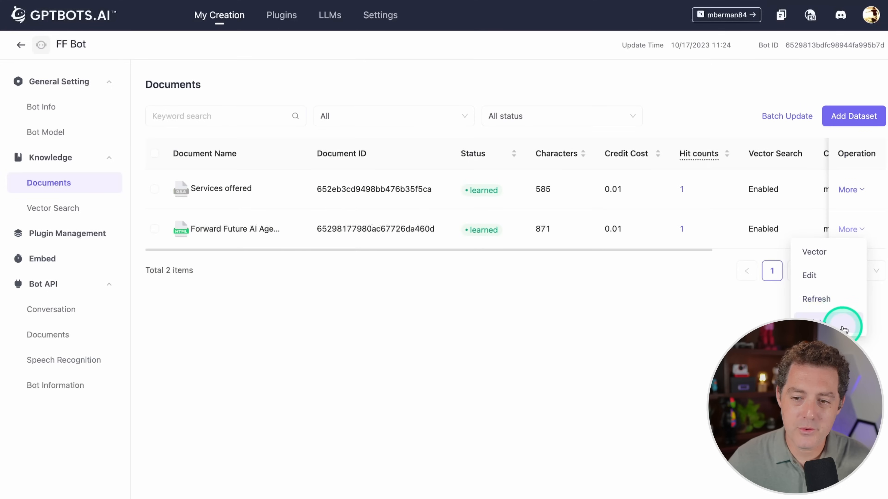
mouse_move(827, 300)
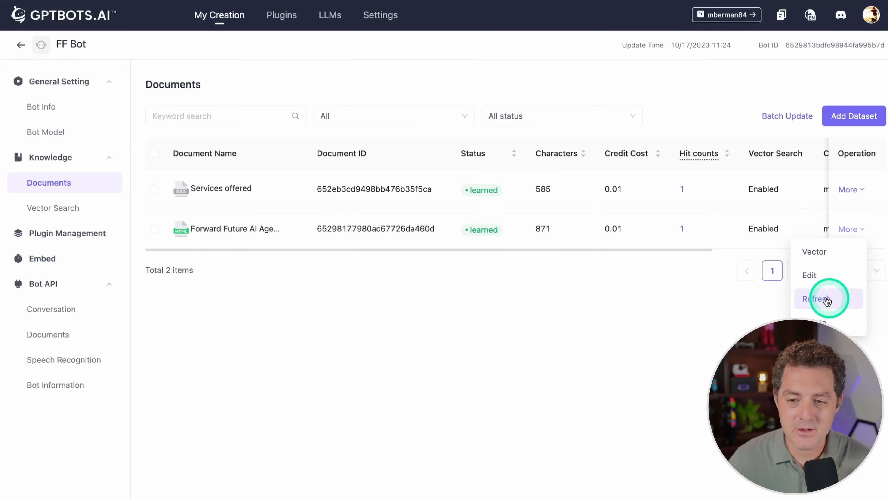
left_click(815, 299)
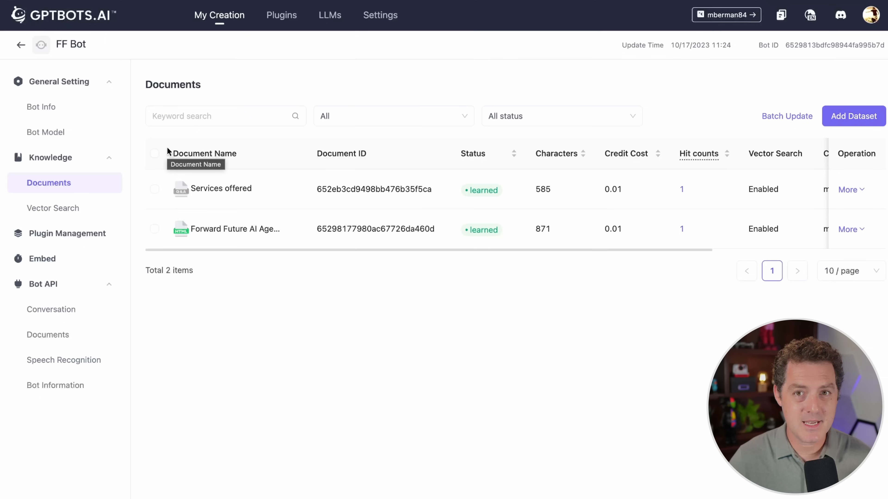
left_click(221, 188)
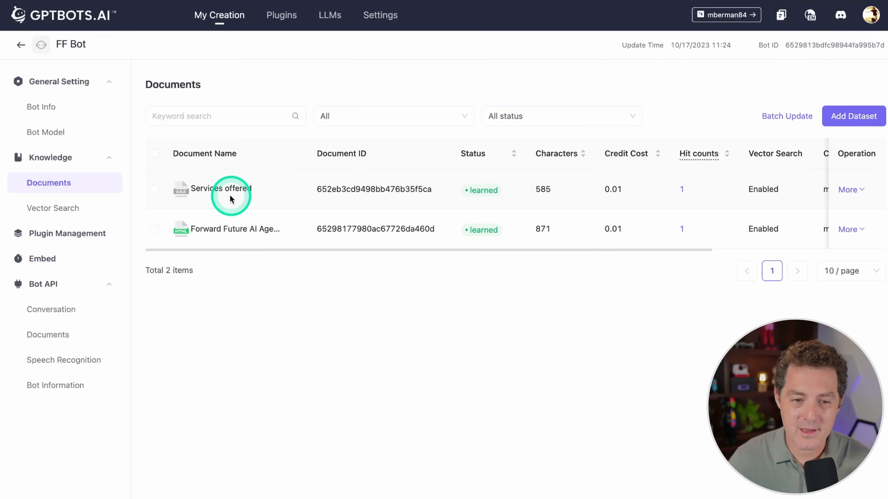
mouse_move(640, 187)
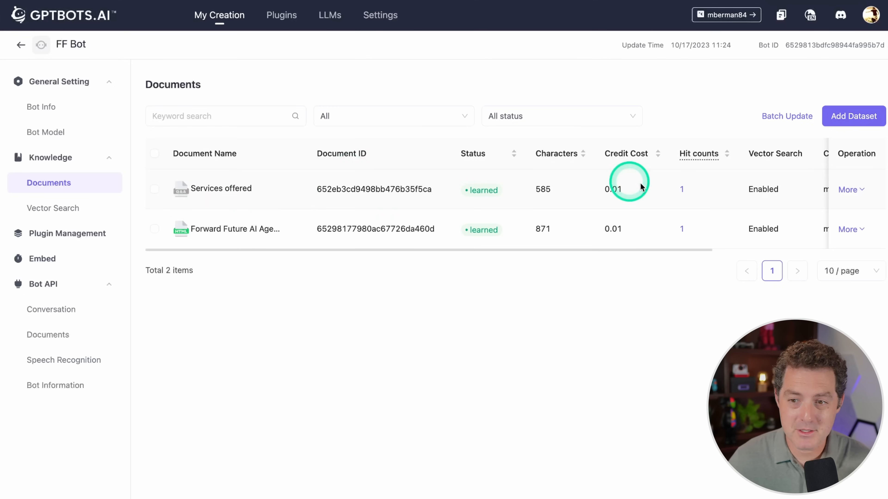
left_click(53, 207)
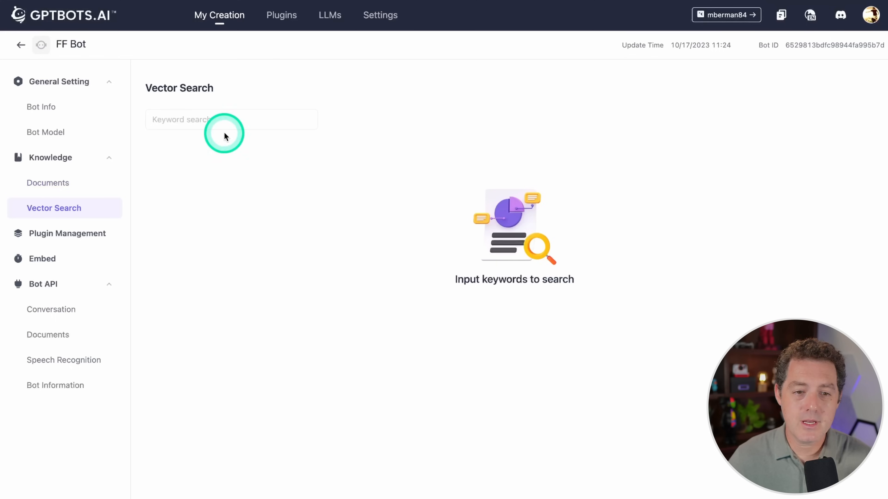
- Run a 'services' vector search returning two matches, then return to My Creation
left_click(231, 119)
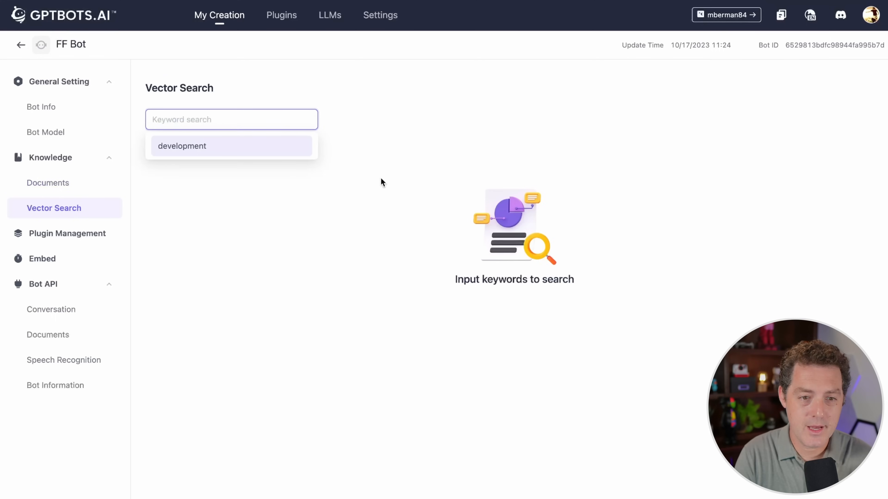
type("services")
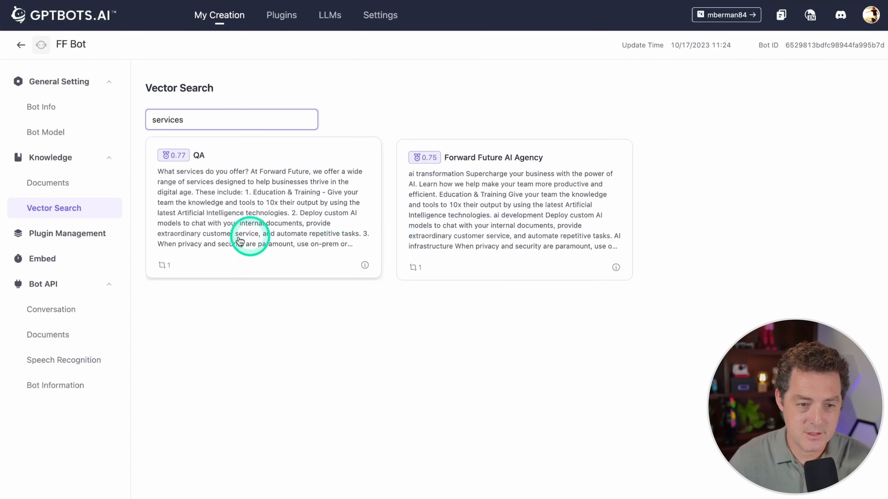
left_click(21, 45)
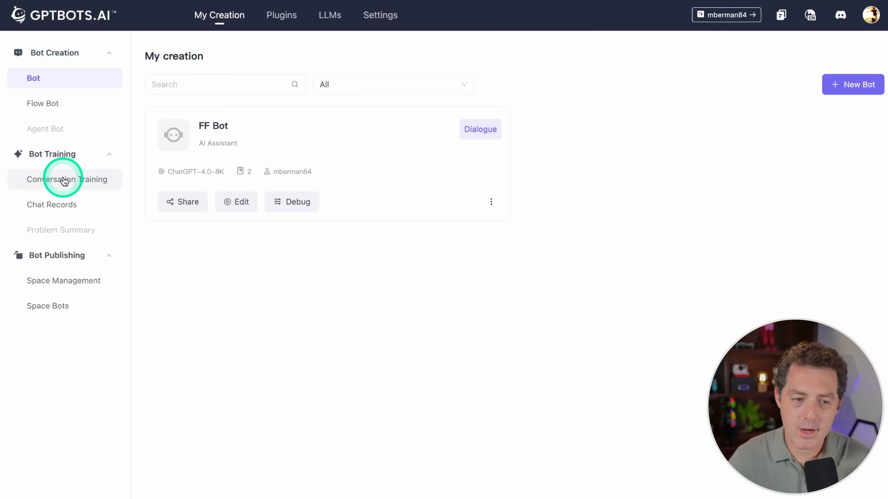
- Retrain FF Bot's services answer to list Education & Training, Custom AI Models and Secure Infrastructure
left_click(68, 180)
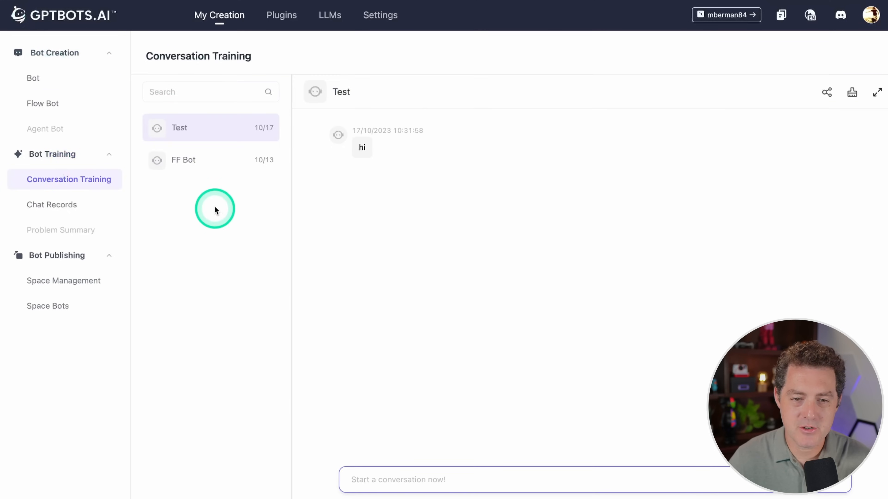
left_click(183, 160)
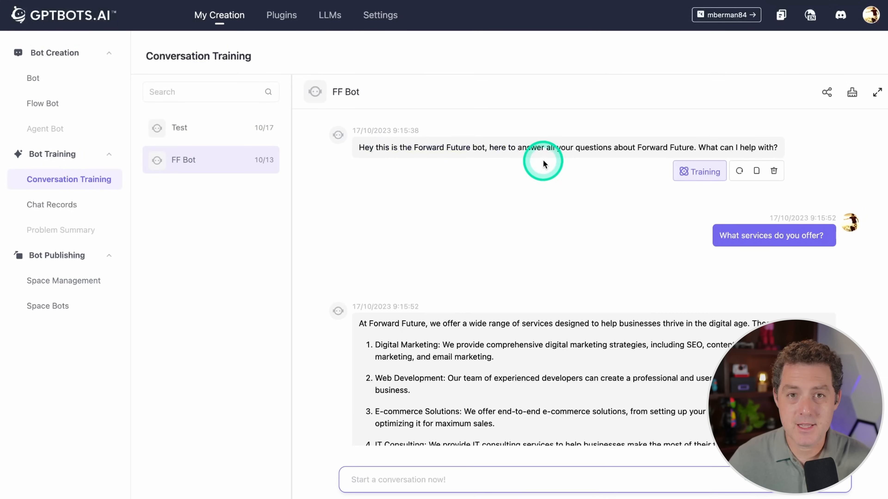
mouse_move(423, 156)
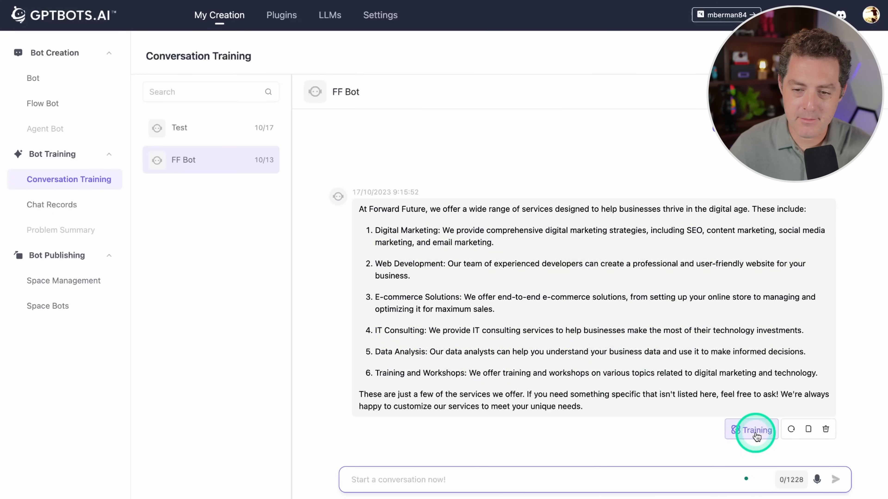
left_click(755, 430)
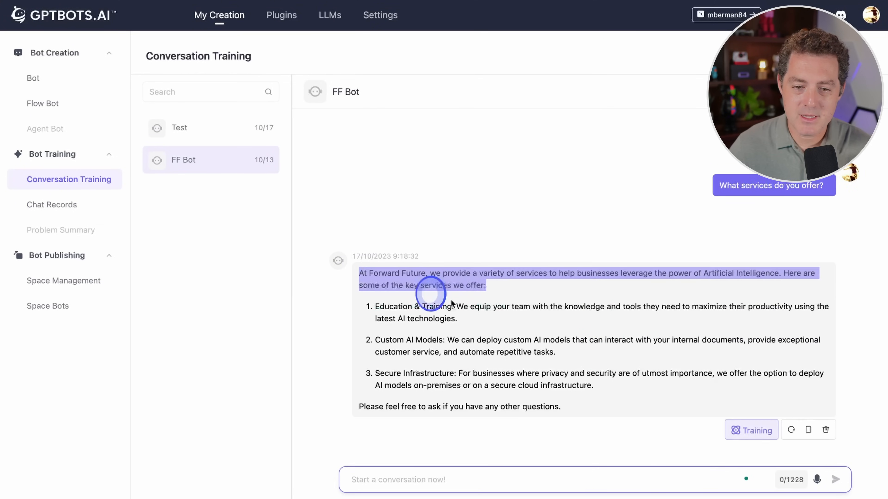
left_click(380, 309)
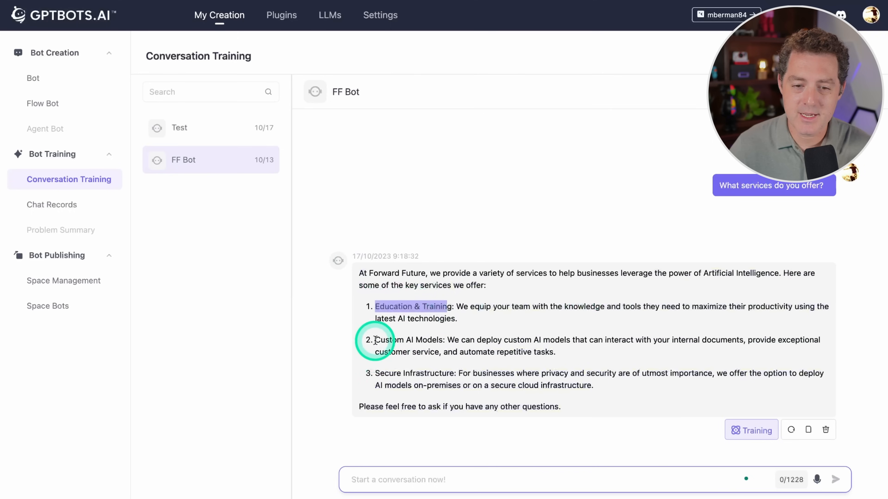
double_click(402, 373)
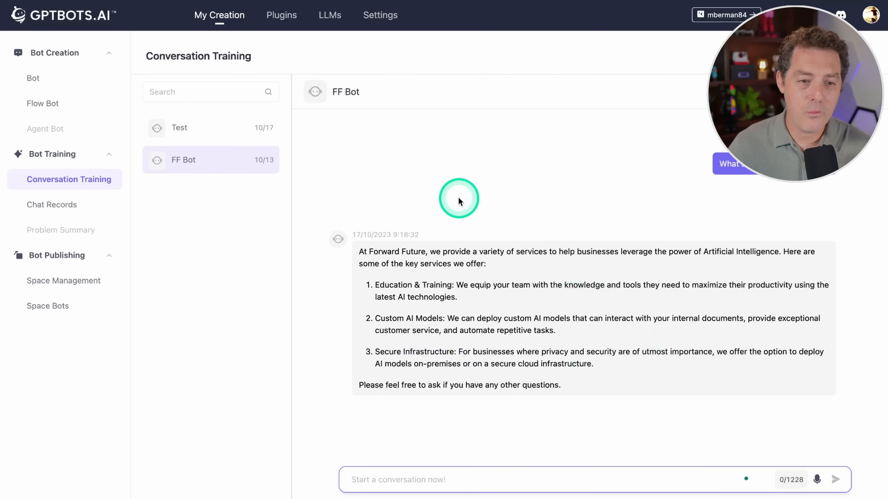
mouse_move(308, 174)
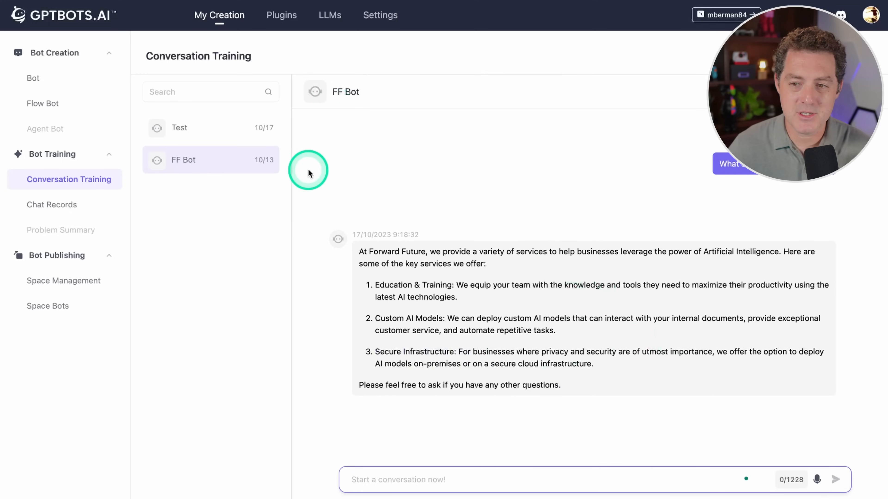
mouse_move(369, 187)
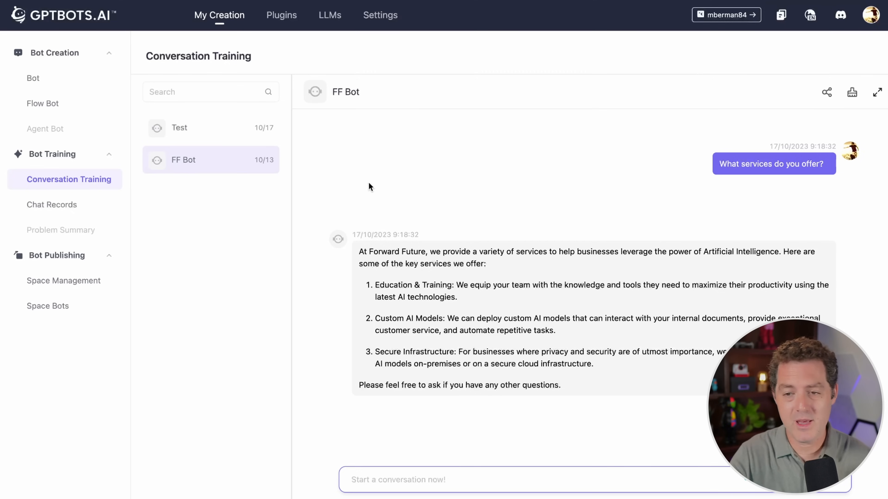
- View the empty Chat Records table for the selected date range
left_click(52, 204)
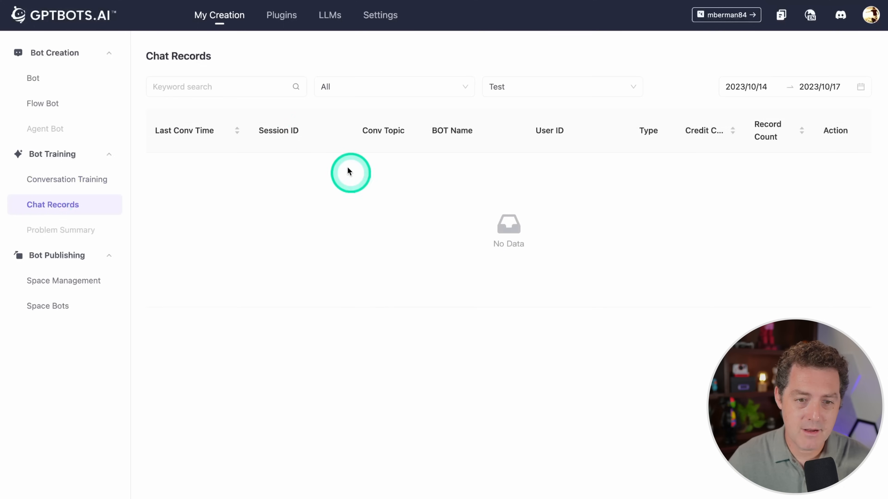
mouse_move(482, 164)
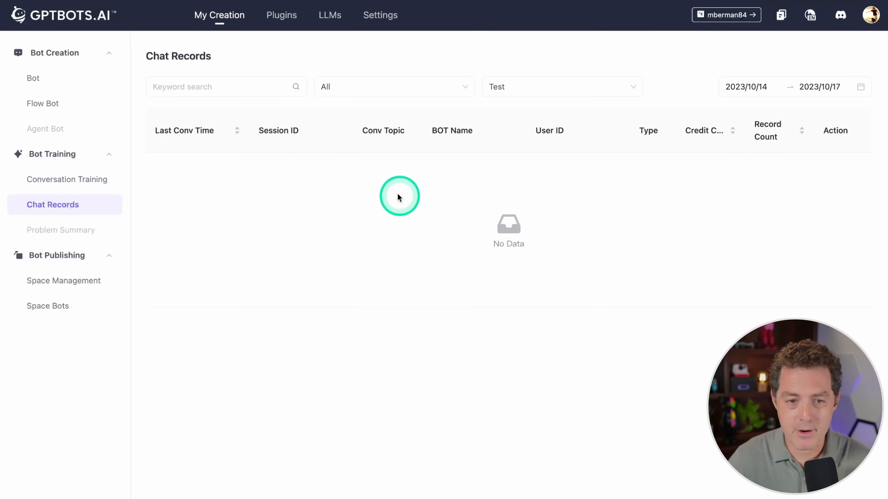
mouse_move(257, 178)
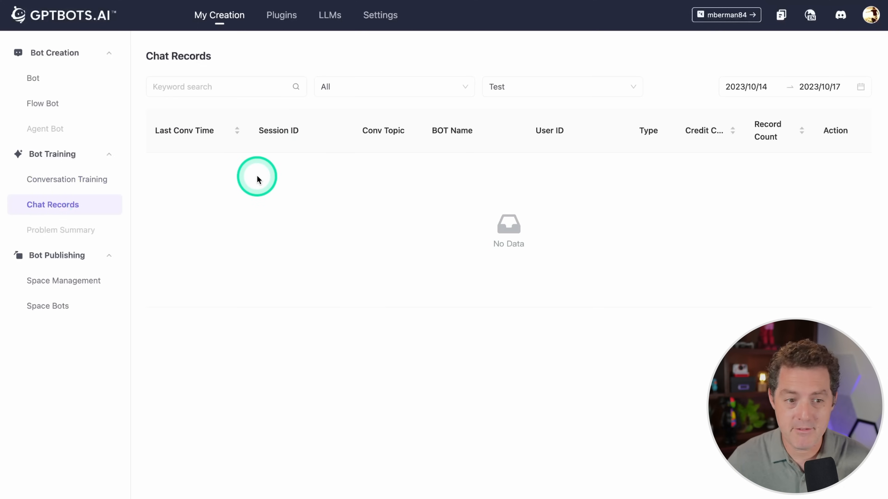
mouse_move(538, 231)
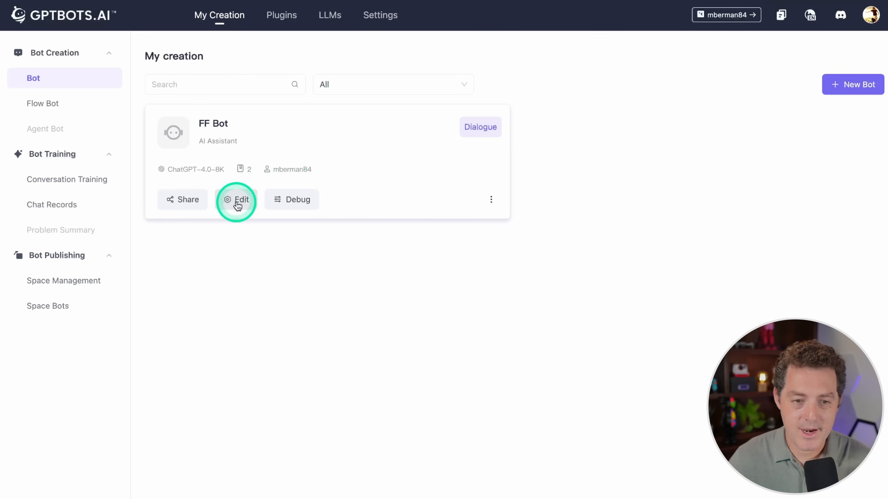
- Allow embedding FF Bot on external sites with a red widget theme, then view the Documents API reference
left_click(236, 199)
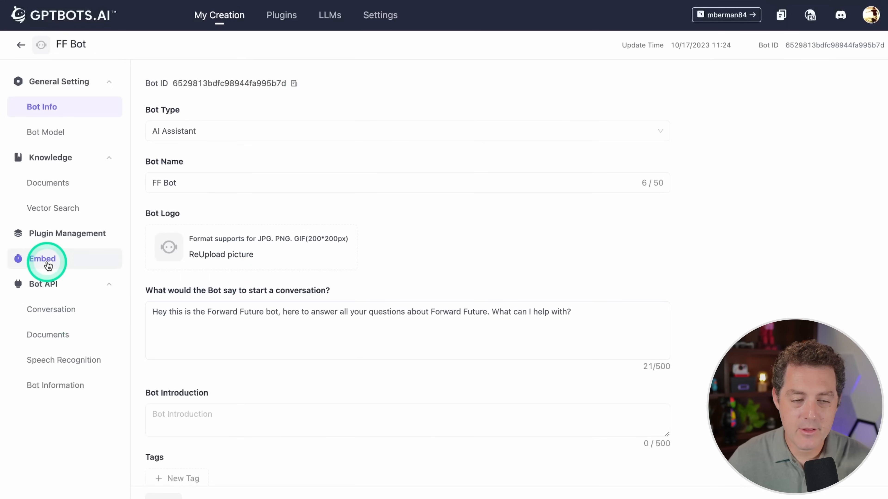
left_click(42, 259)
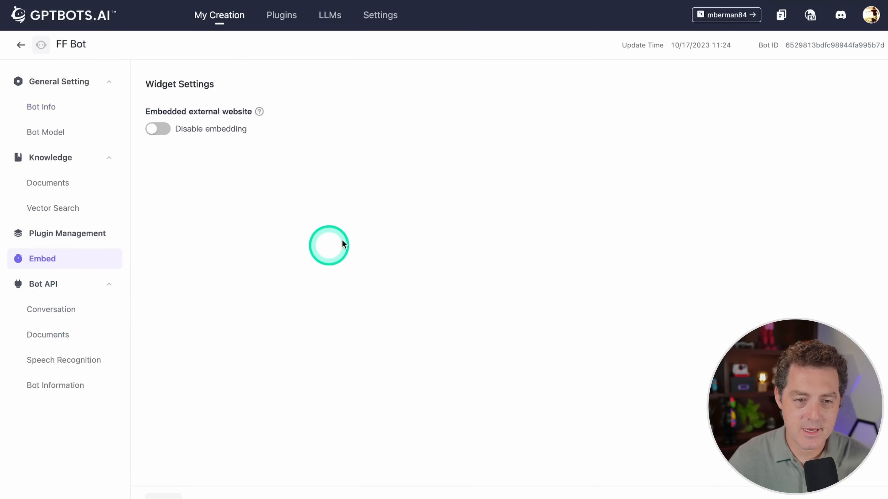
left_click(157, 128)
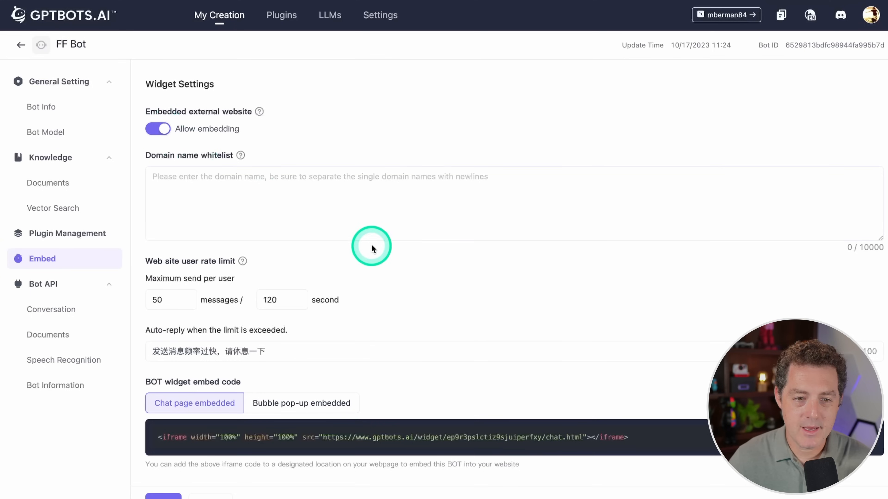
scroll("down", 3)
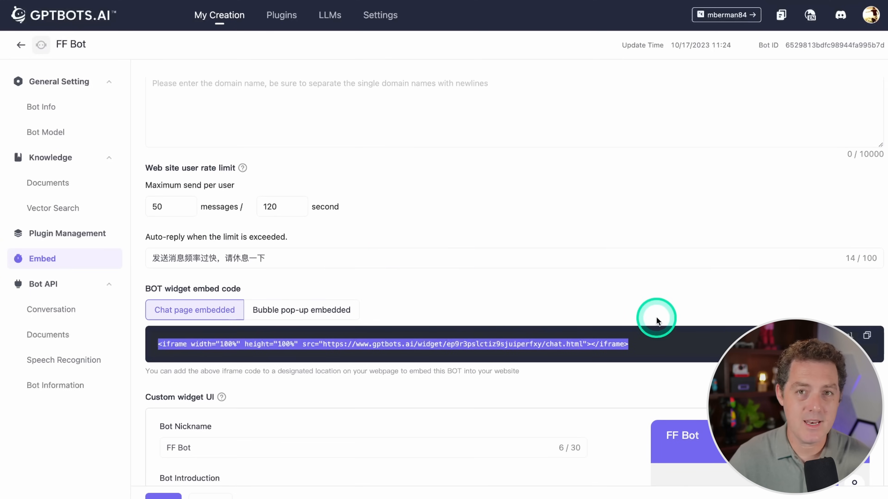
scroll("down", 3)
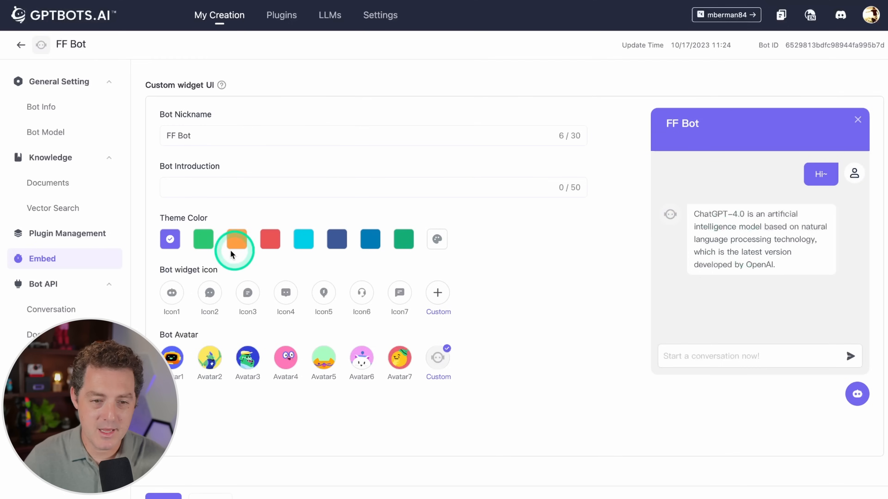
left_click(270, 239)
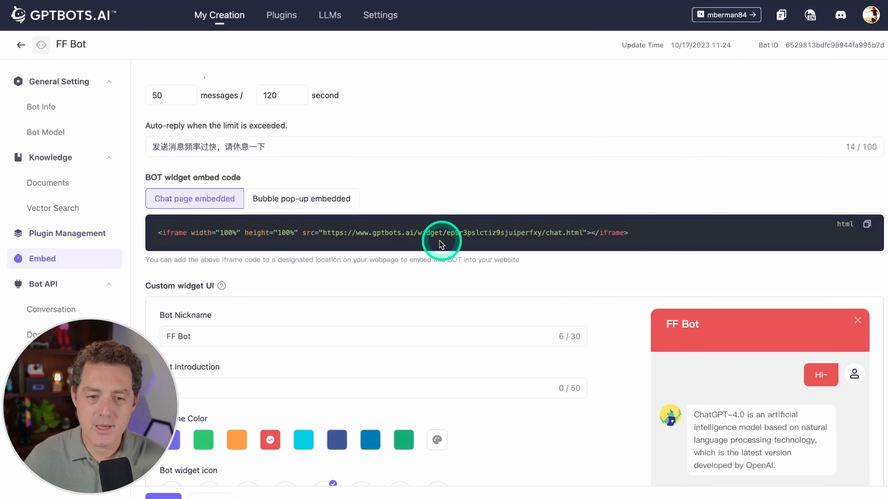
left_click(51, 309)
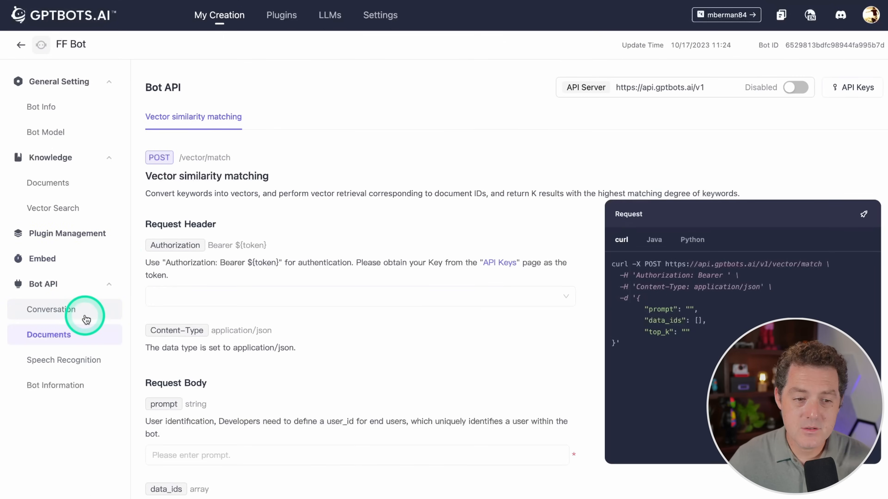
- Browse the Conversation and Speech Recognition API references, then return to My Creation
left_click(52, 309)
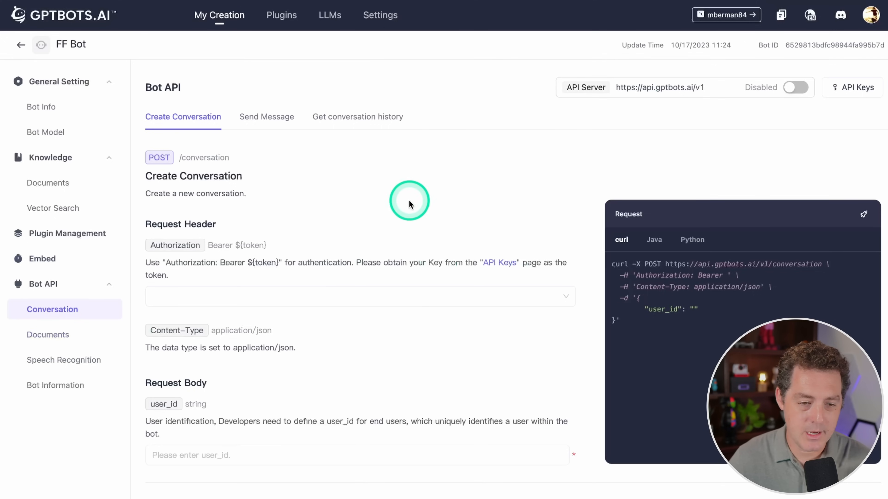
left_click(63, 360)
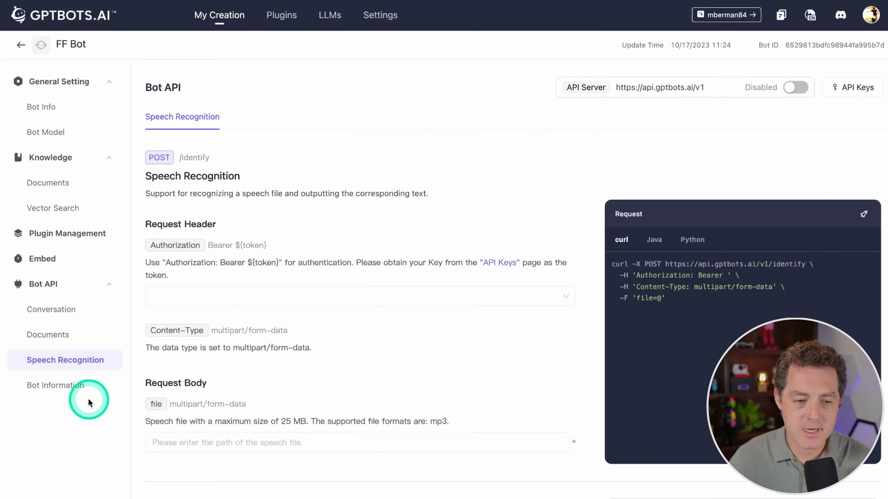
left_click(50, 310)
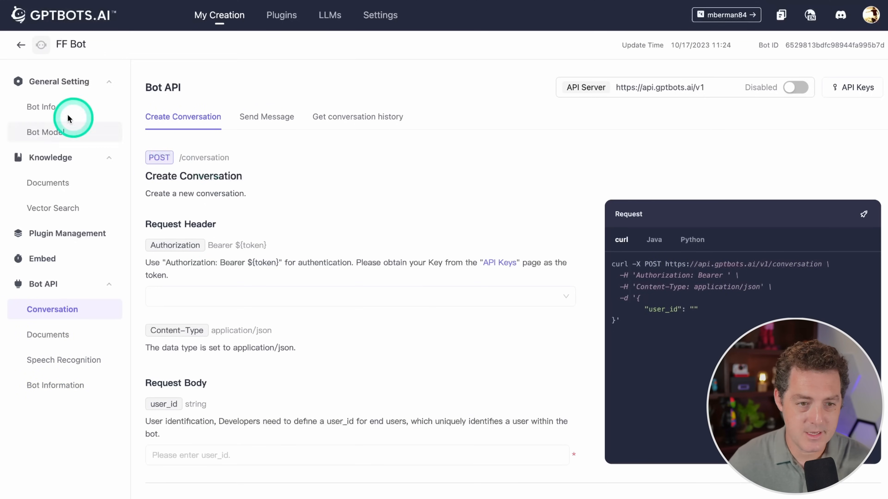
left_click(20, 44)
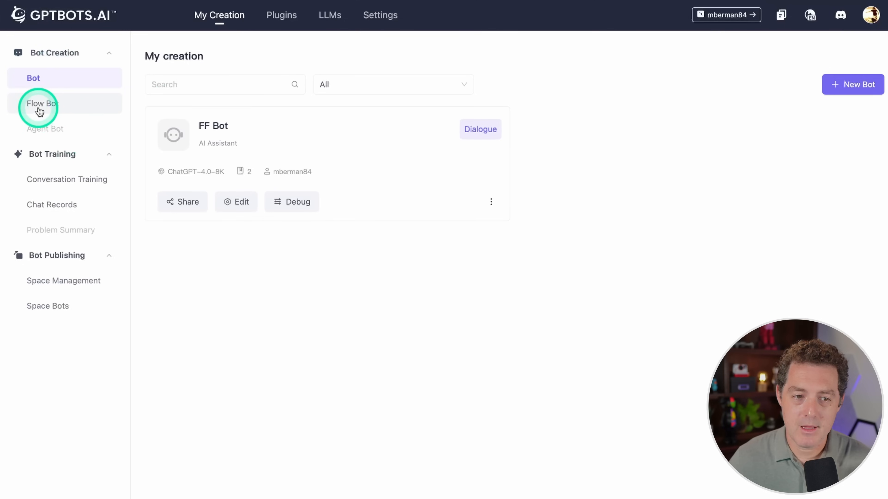
- Go to Flow Bot and launch Flow Debug on the Test bot card
left_click(43, 103)
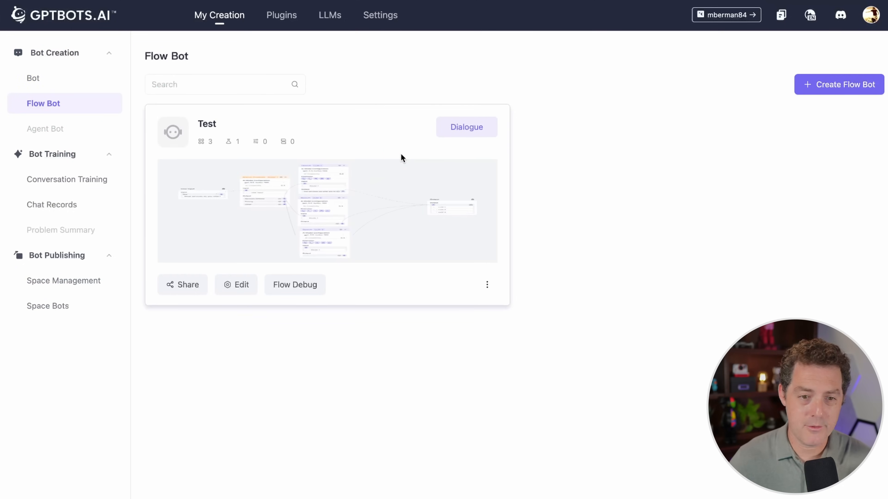
left_click(291, 252)
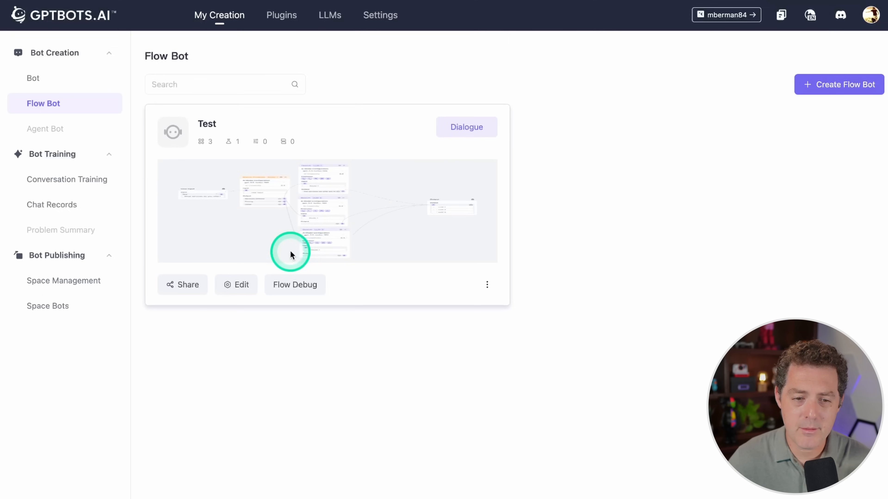
mouse_move(367, 150)
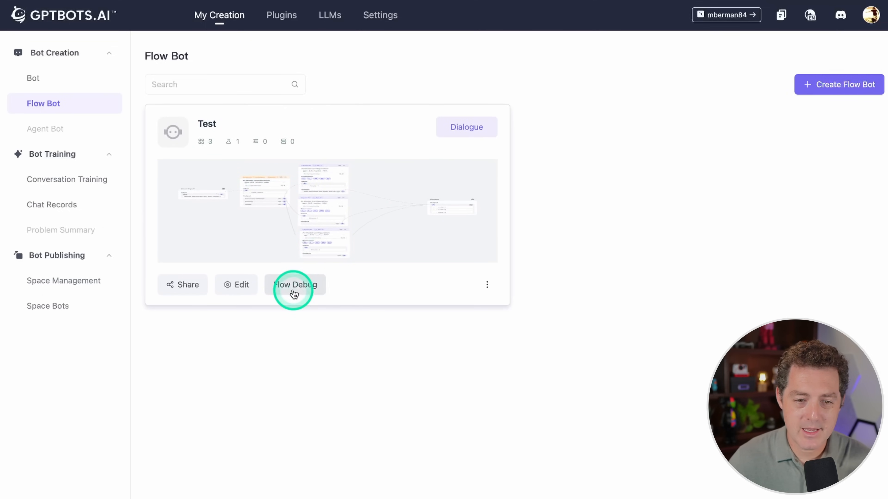
left_click(294, 284)
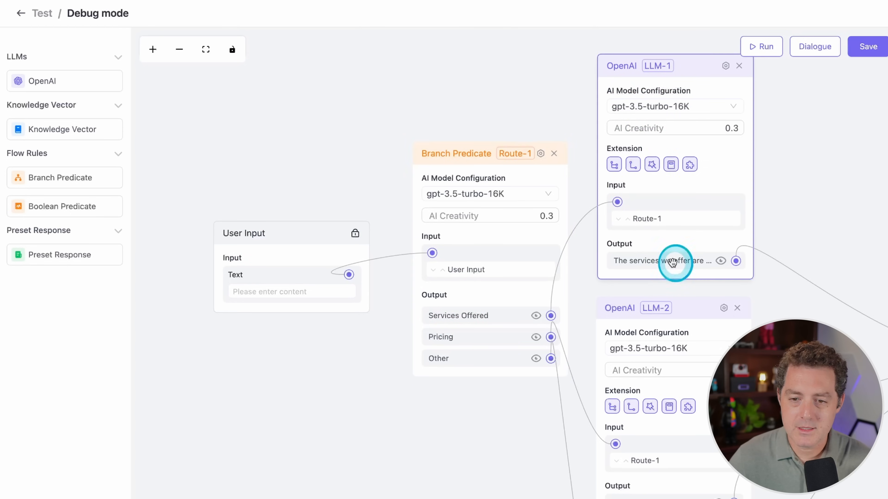
- Review the LLM-1 node's OpenAI model settings, then bring LLM-2 and LLM-3 into view
left_click(725, 66)
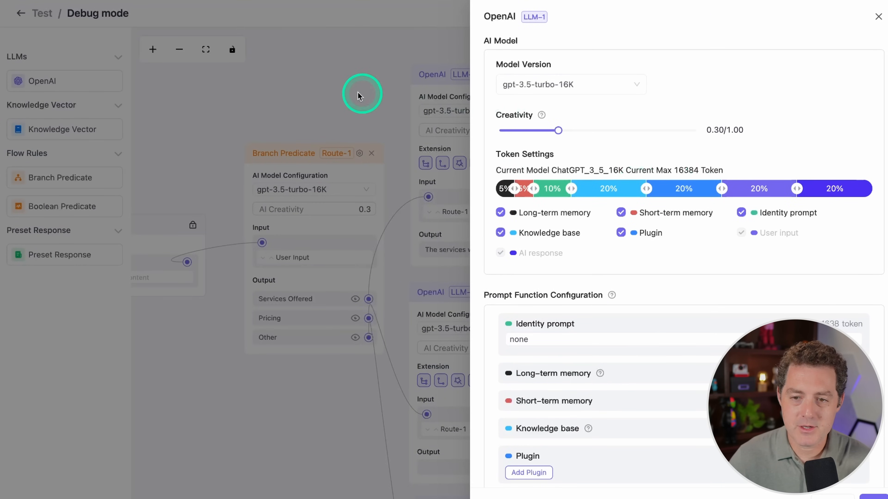
left_click(878, 17)
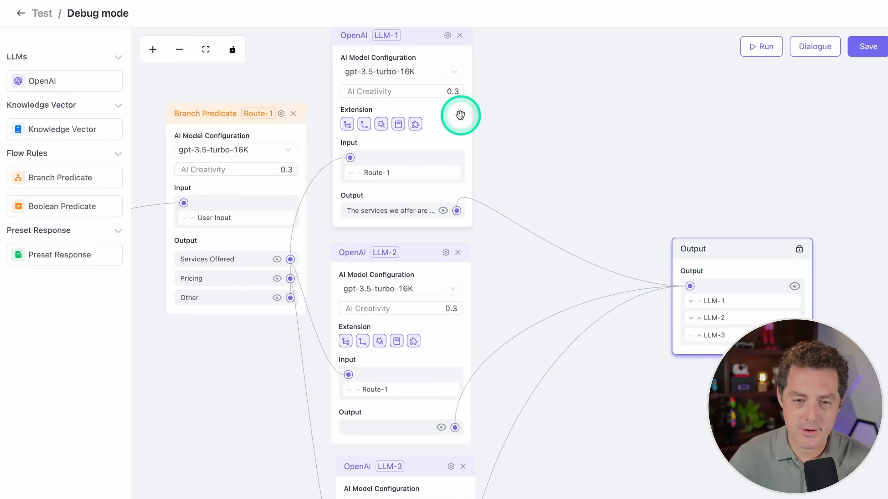
mouse_move(605, 182)
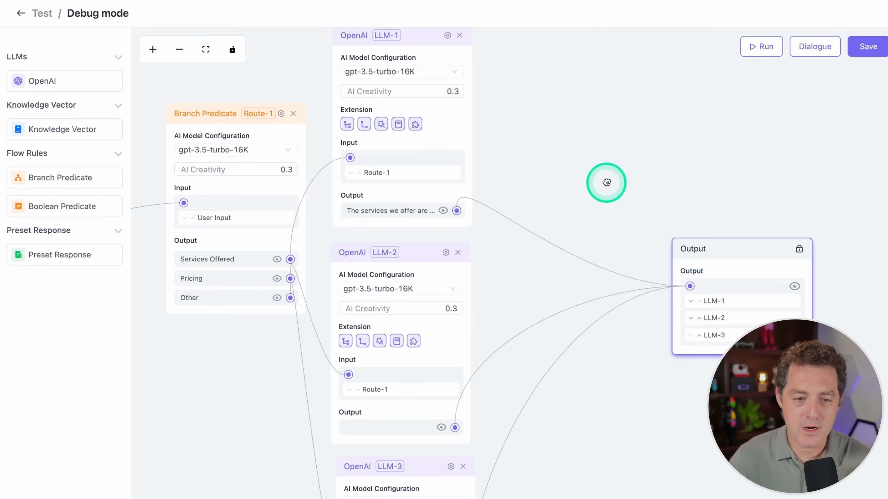
left_click_drag(606, 183, 459, 285)
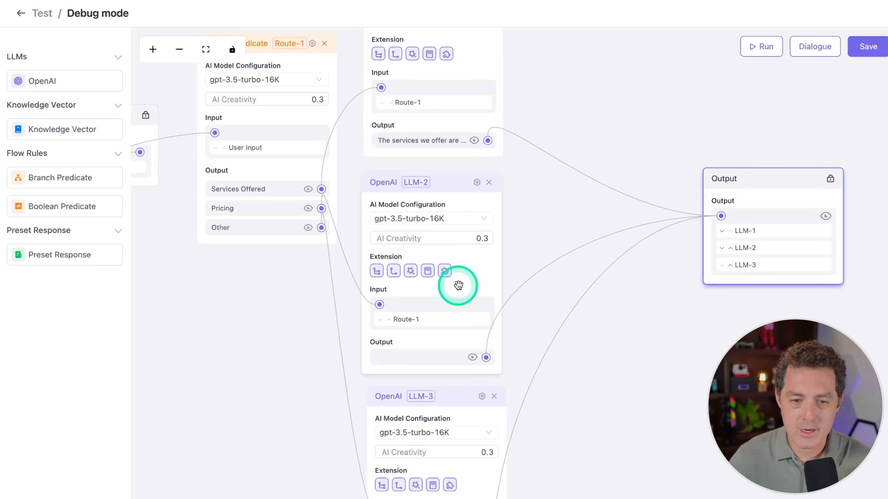
mouse_move(615, 169)
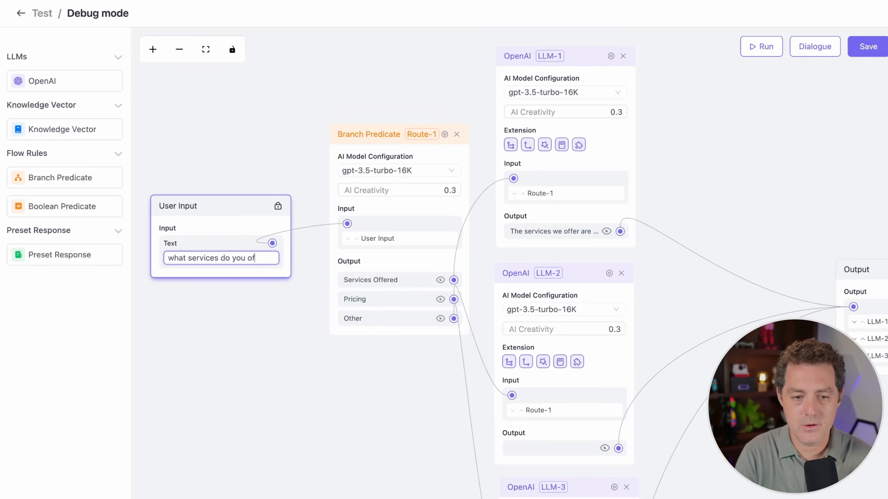
- Run the flow on "what services do you offer?" and save it successfully
left_click(761, 47)
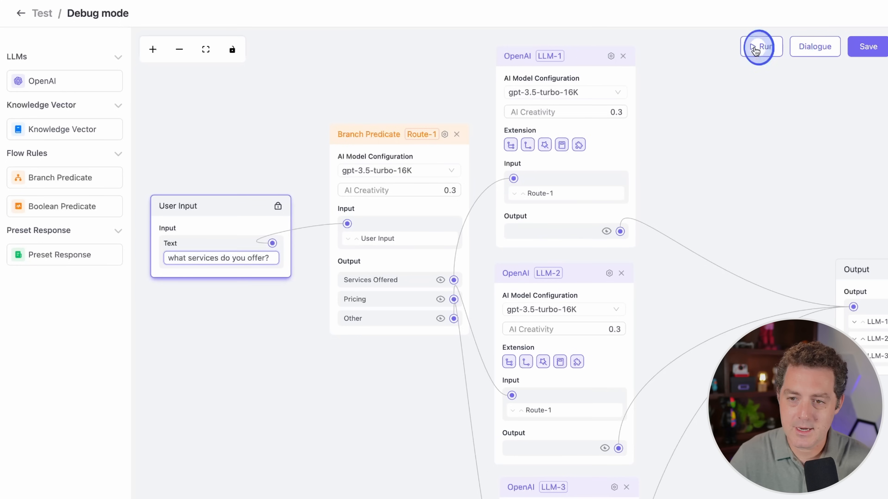
left_click(761, 46)
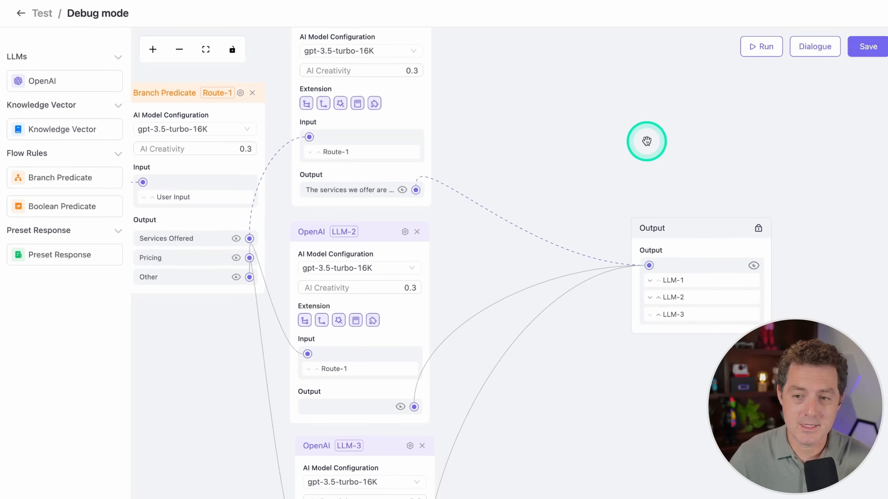
left_click(867, 46)
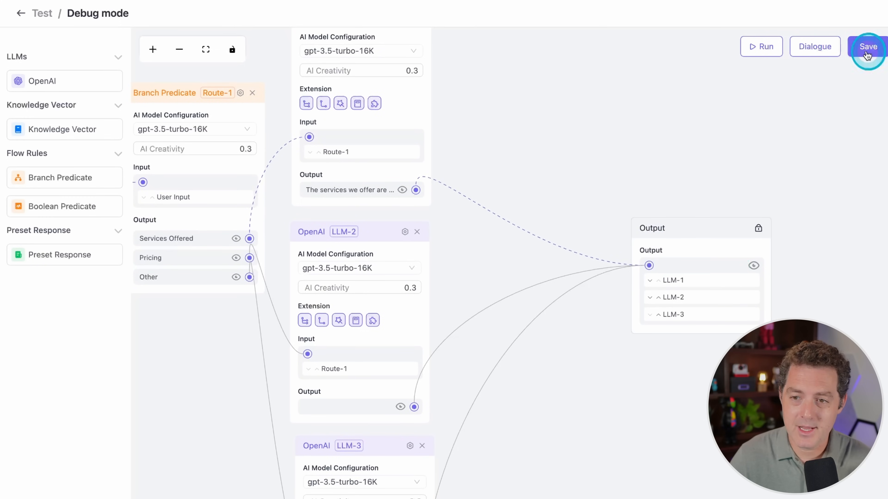
left_click(867, 46)
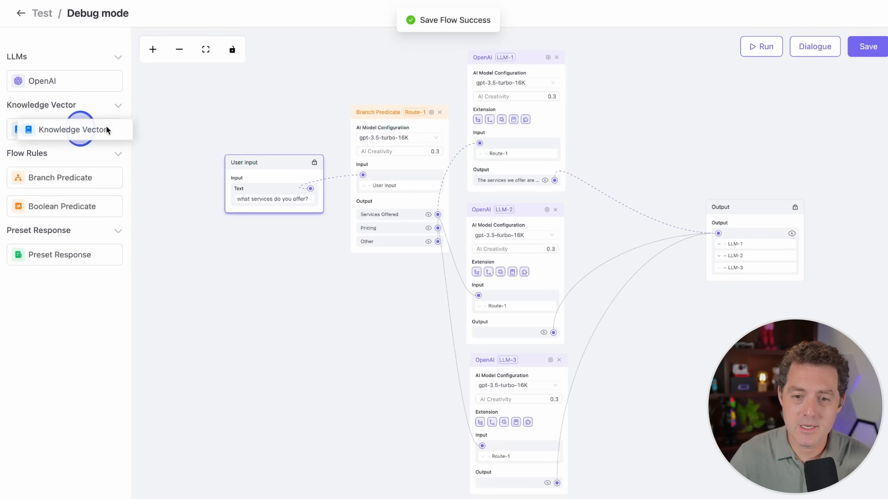
- Drop a Knowledge Vector node after LLM-1, then go to the Test bot's Conversation Training
left_click_drag(63, 129, 642, 108)
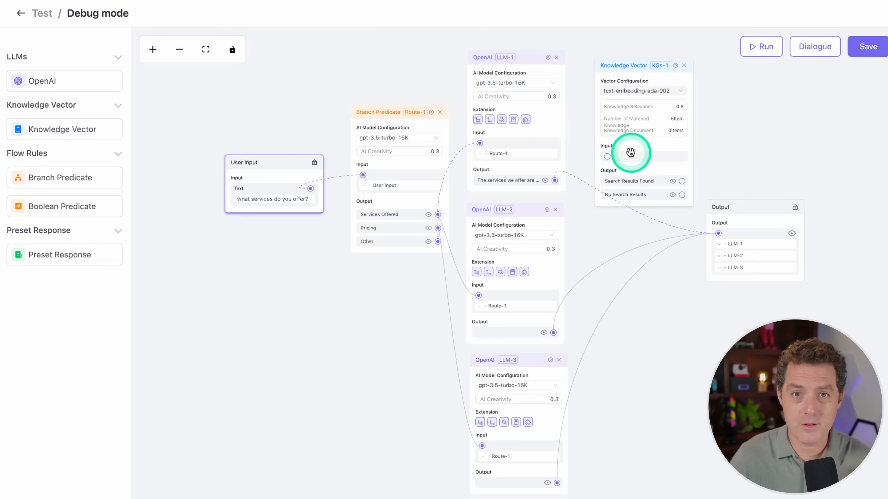
mouse_move(648, 122)
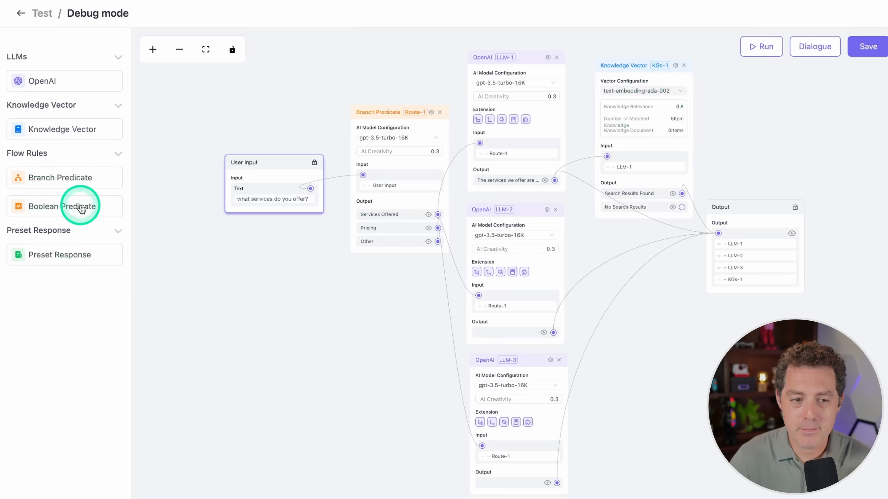
left_click(61, 206)
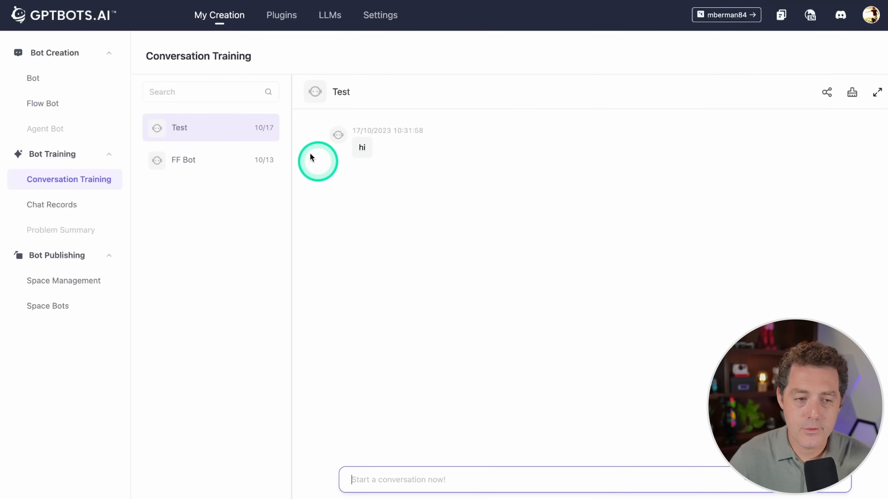
- Browse the Plugin Market, dismiss Google Search's authentication prompt, and return to My Creation
left_click(281, 15)
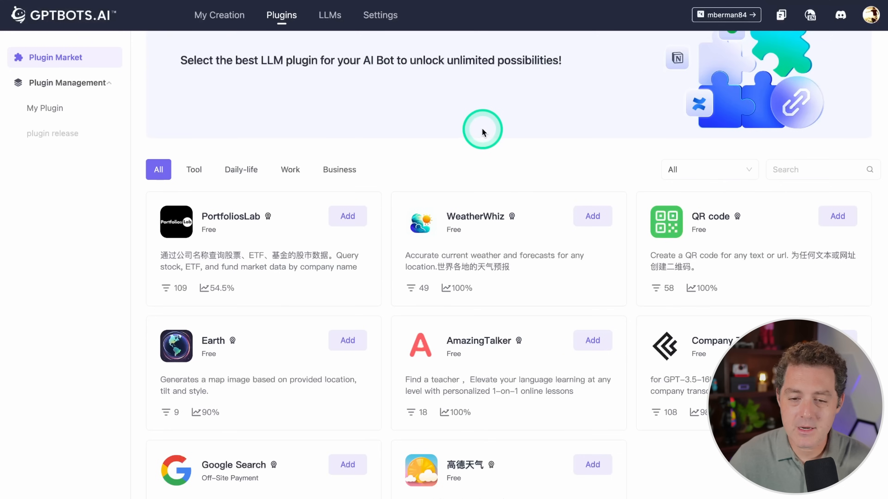
scroll("down", 3)
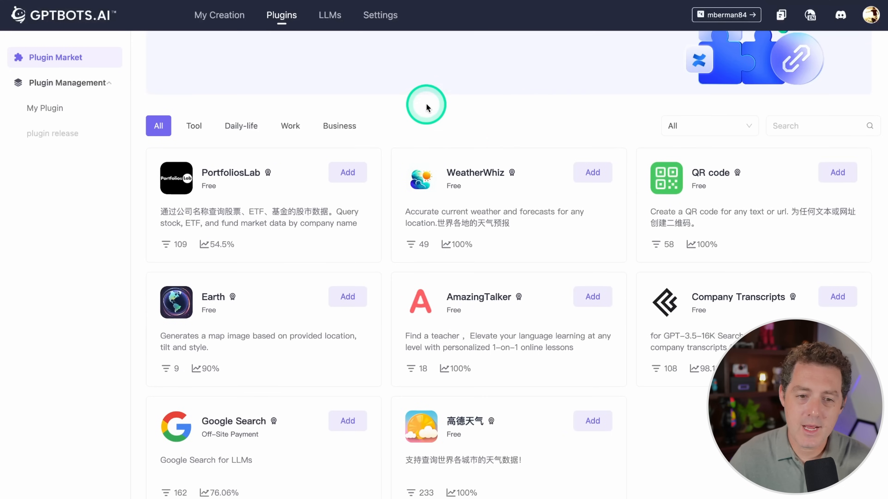
mouse_move(530, 119)
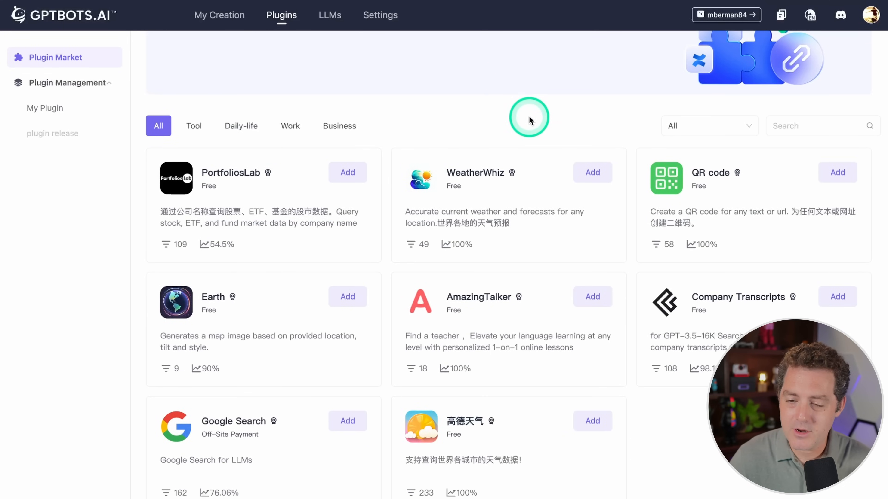
mouse_move(282, 480)
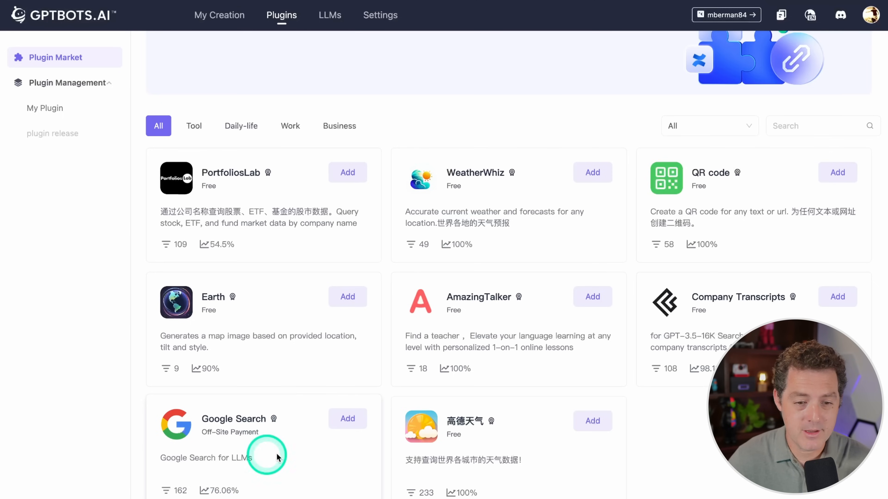
left_click(347, 419)
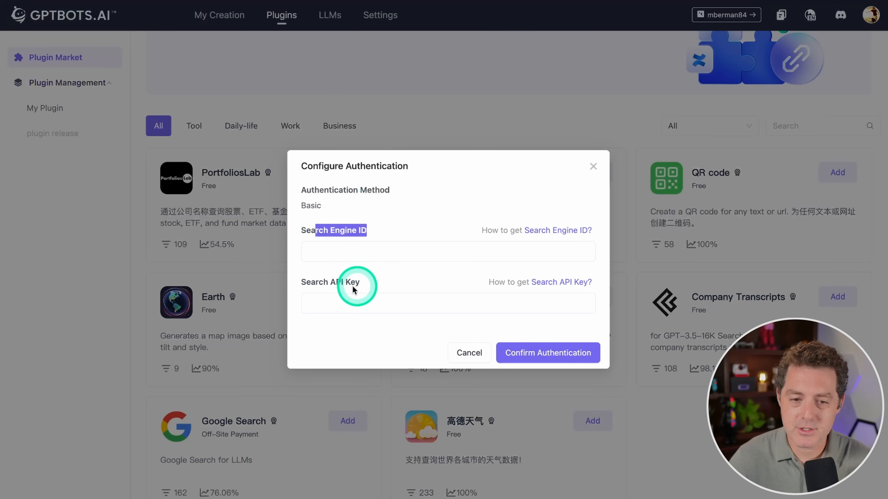
left_click(469, 353)
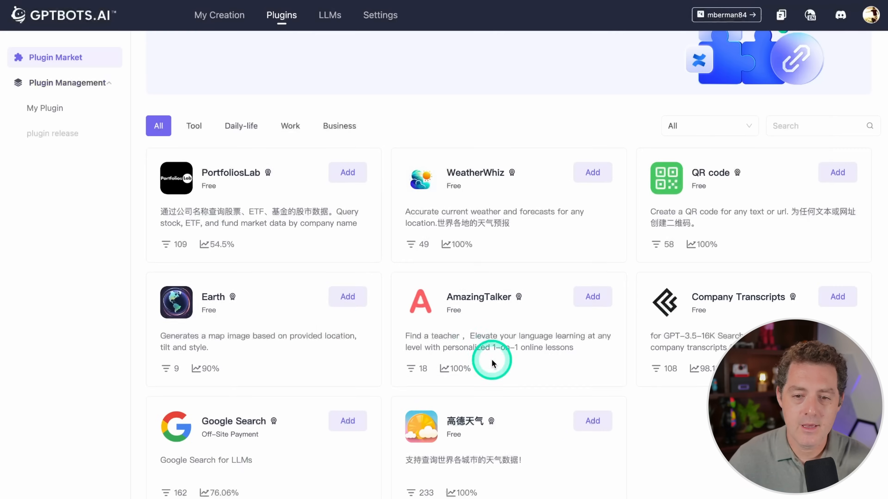
mouse_move(526, 116)
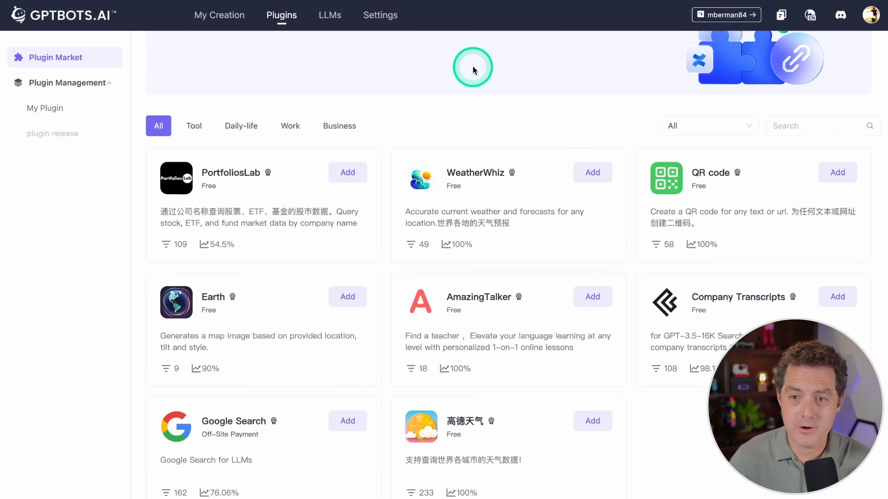
left_click(220, 15)
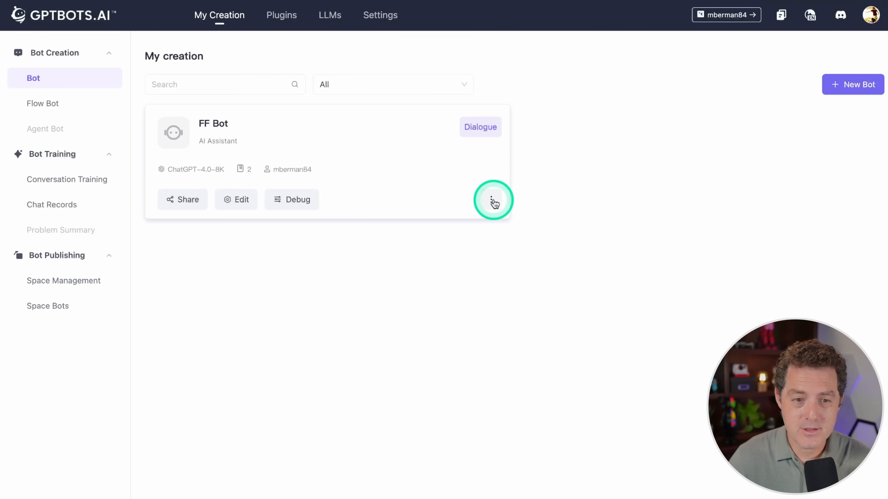
left_click(493, 201)
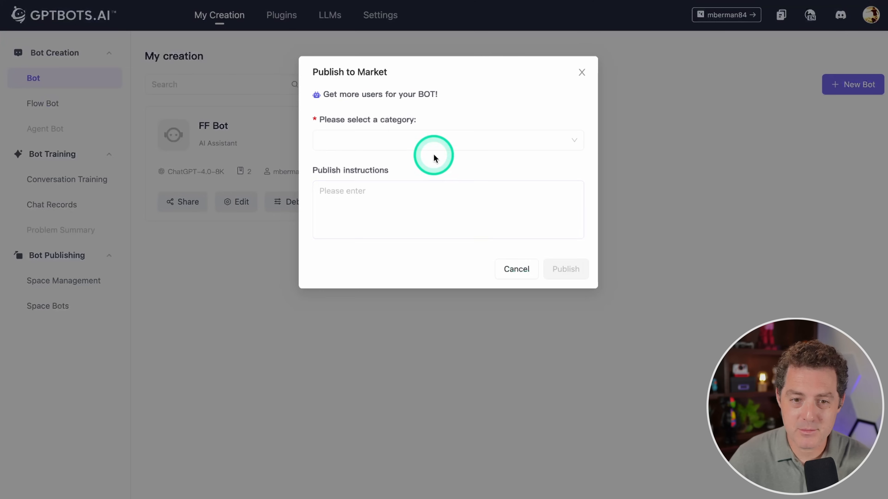
left_click(448, 140)
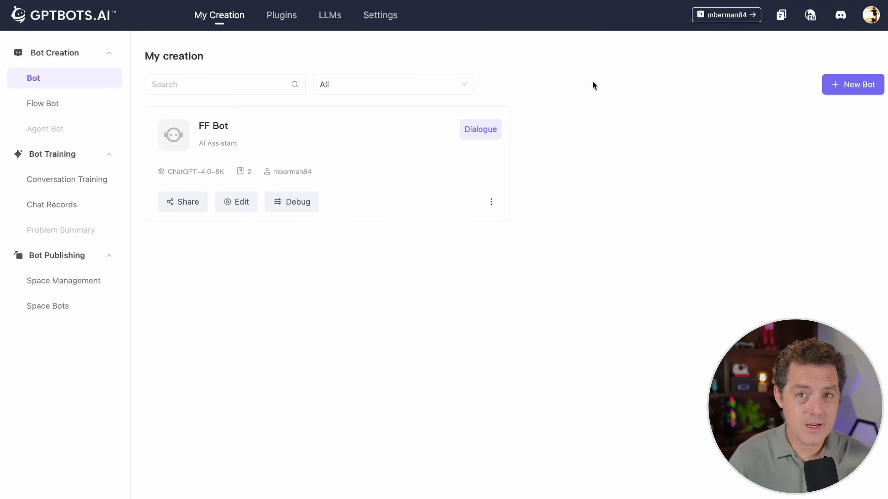
left_click(697, 185)
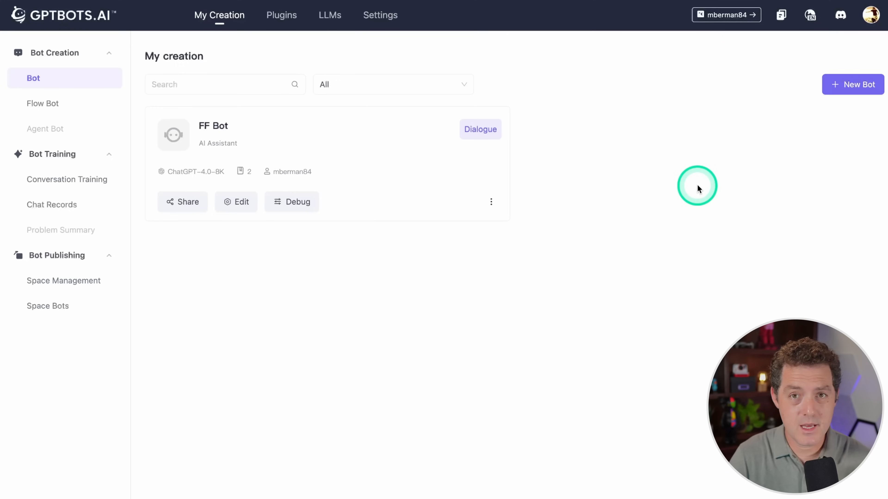